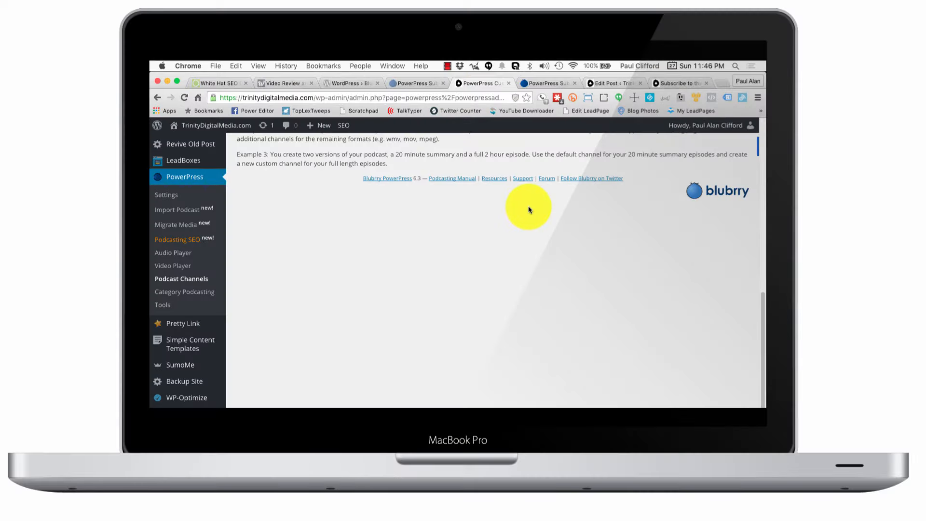
mouse_move(208, 188)
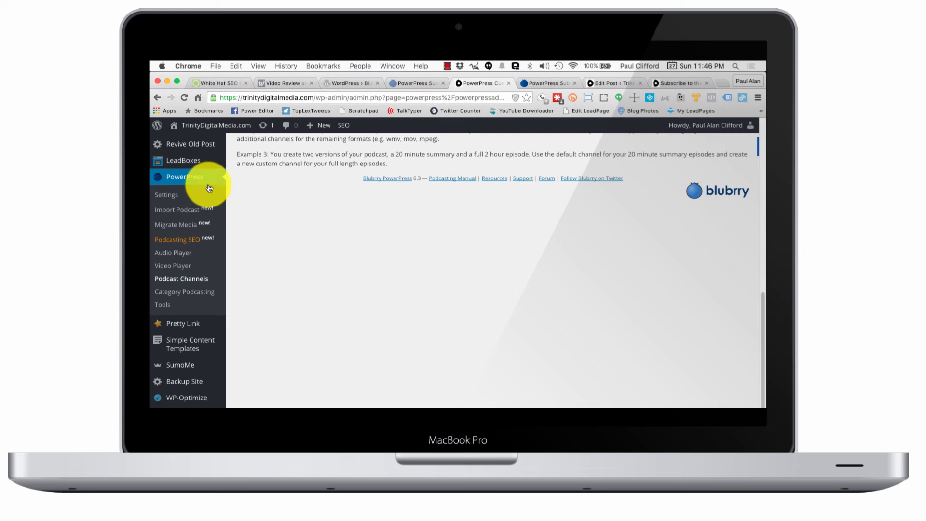
mouse_move(494, 297)
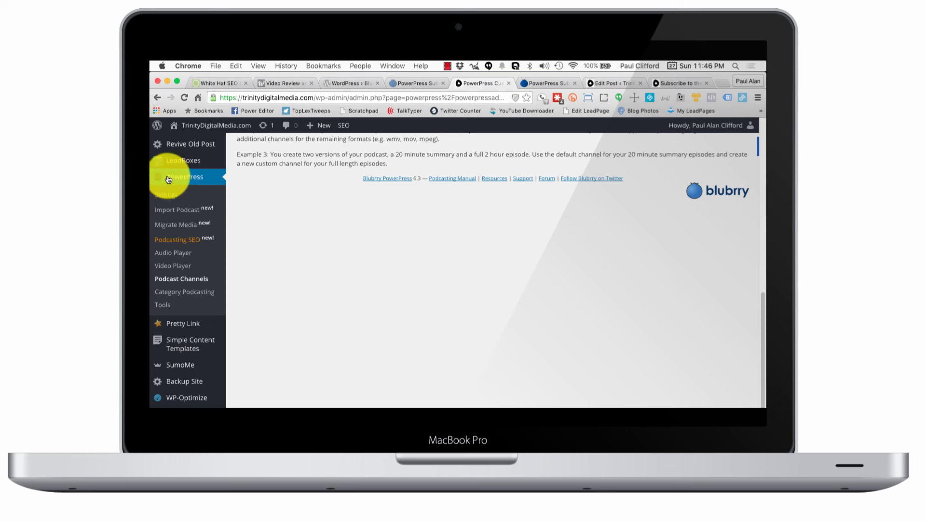
mouse_move(302, 238)
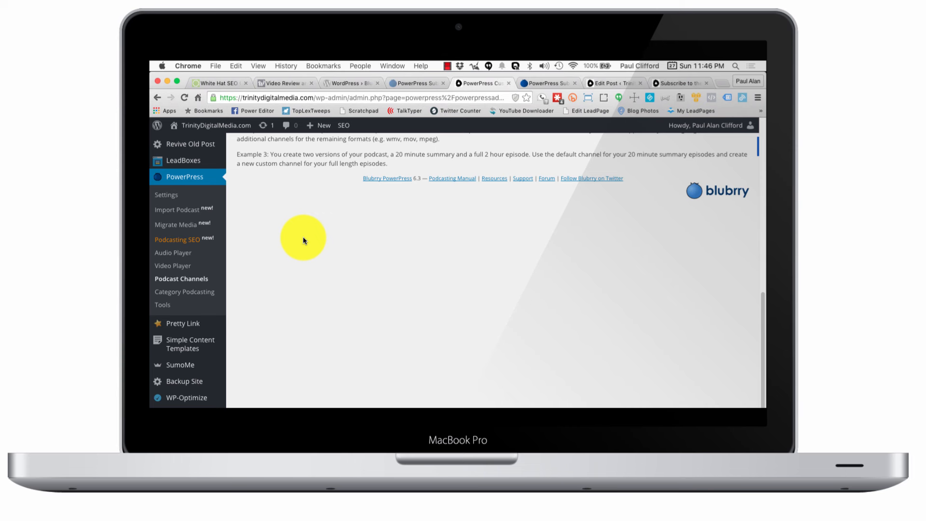
mouse_move(195, 195)
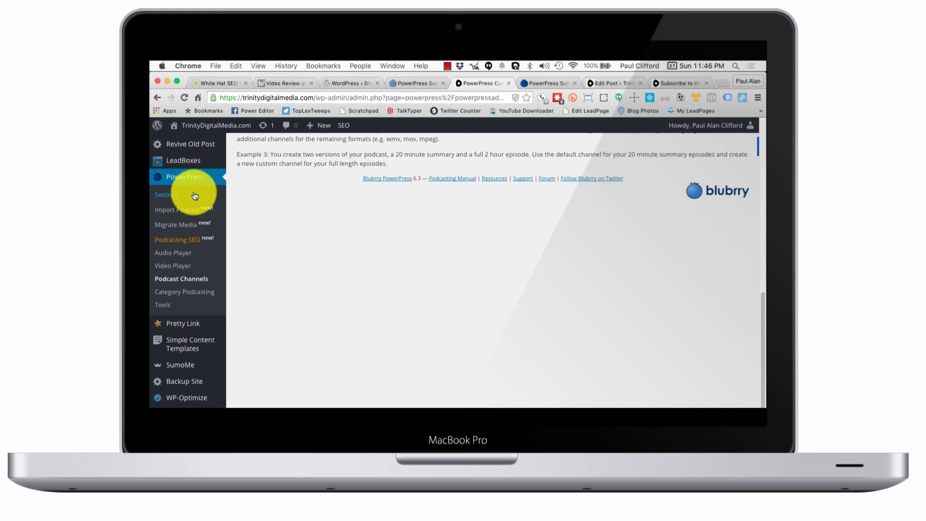
mouse_move(212, 296)
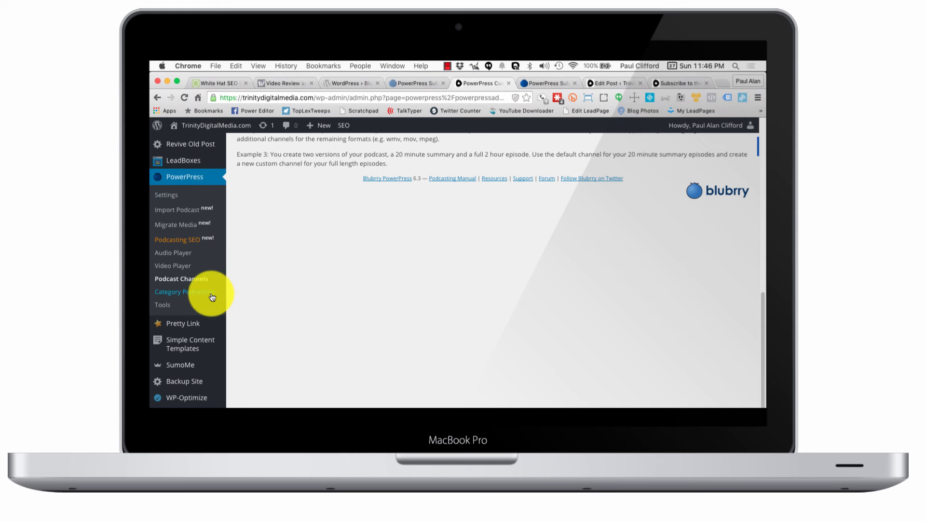
mouse_move(188, 267)
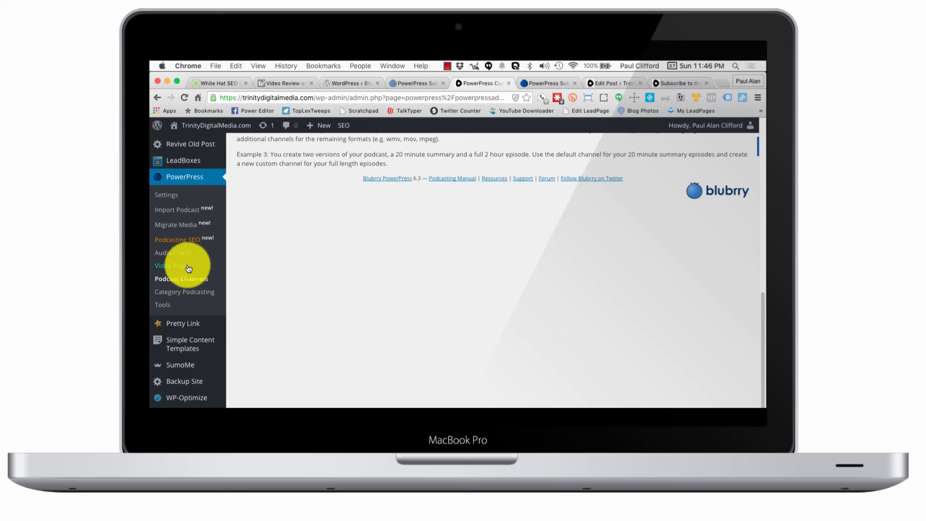
mouse_move(195, 279)
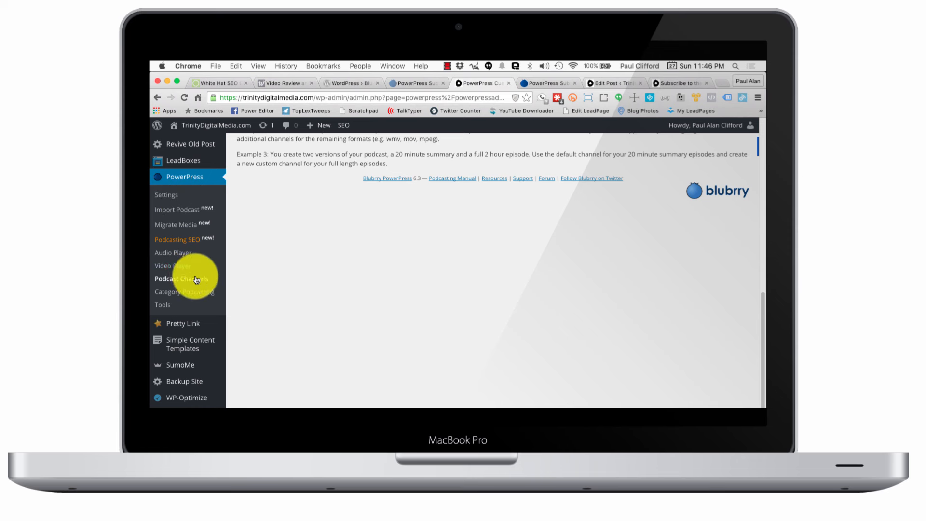
mouse_move(171, 265)
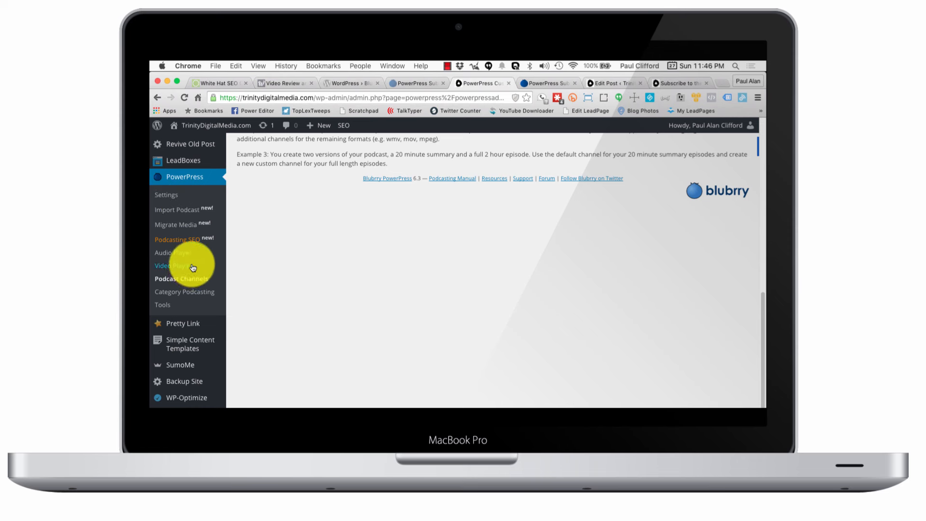
mouse_move(188, 256)
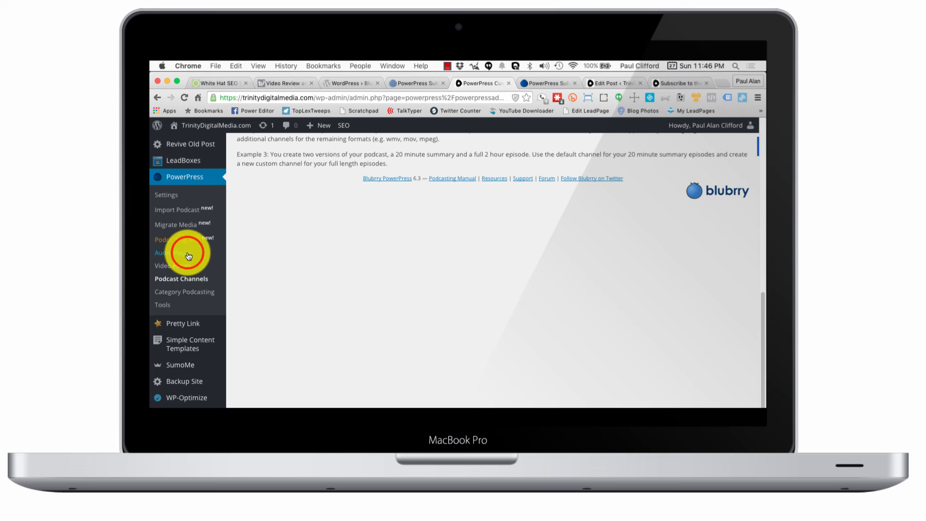
Step: Show the PowerPress Audio Player page with width, colors, animation and buffering settings
click(169, 252)
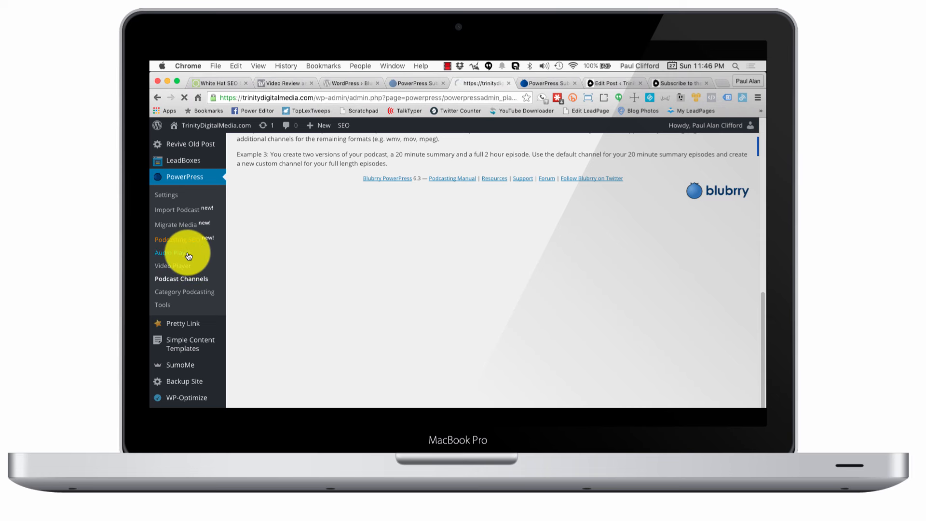
click(172, 253)
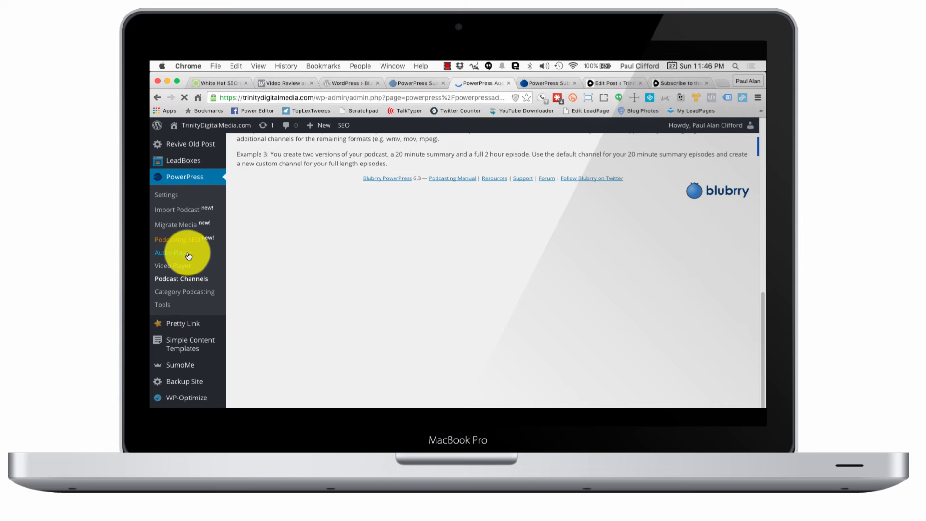
click(169, 252)
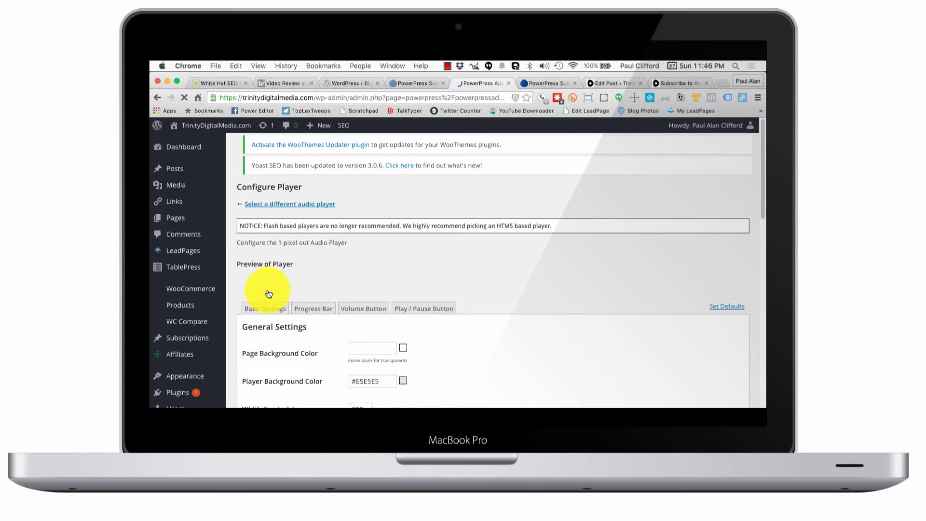
scroll(down, 3)
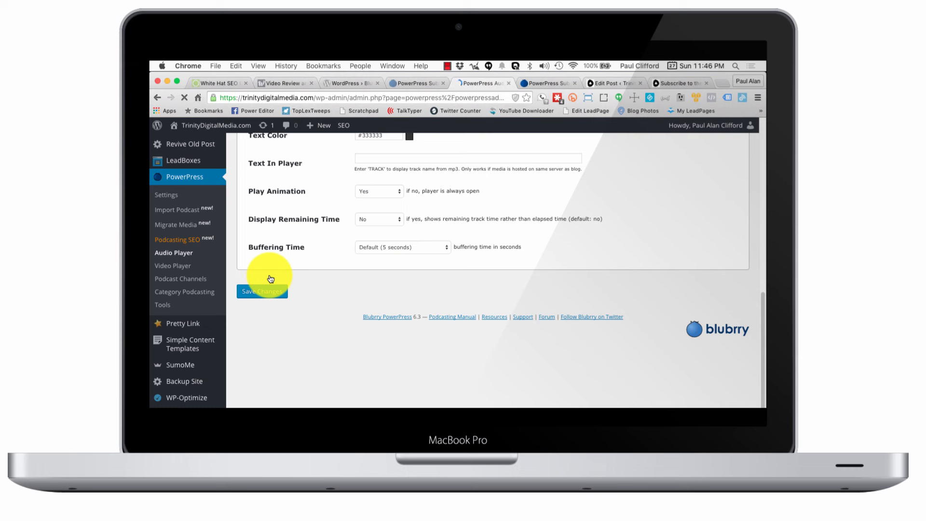
scroll(up, 3)
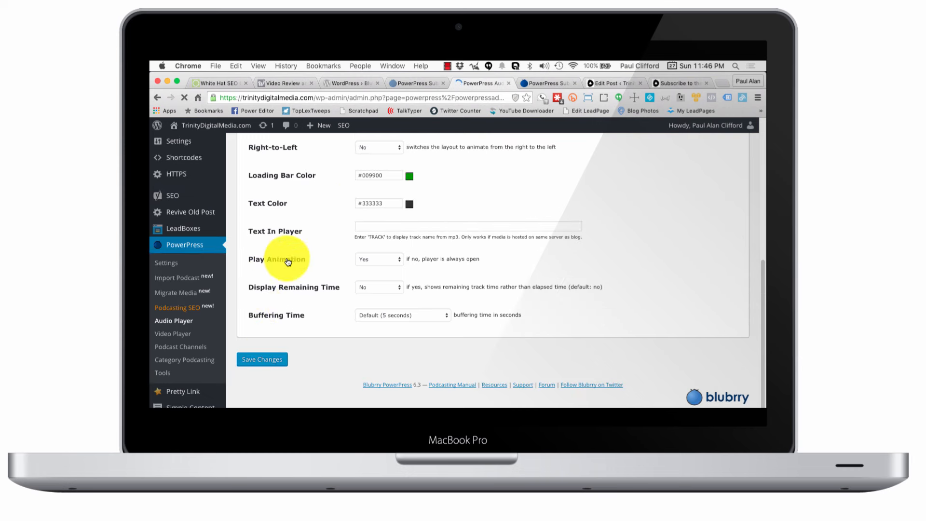
scroll(up, 3)
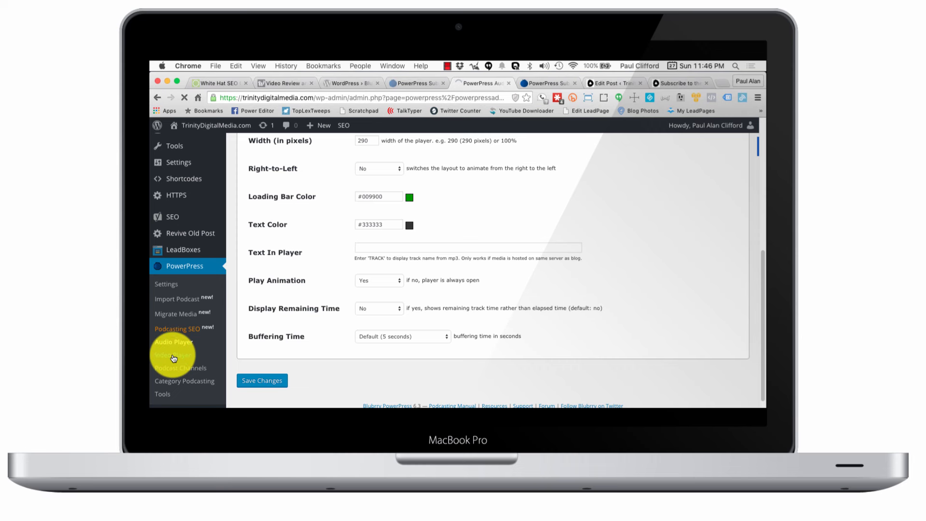
Step: Show the PowerPress Video Player page down to the MediaElement.js, HTML5 Video and VideoJS choices
click(173, 355)
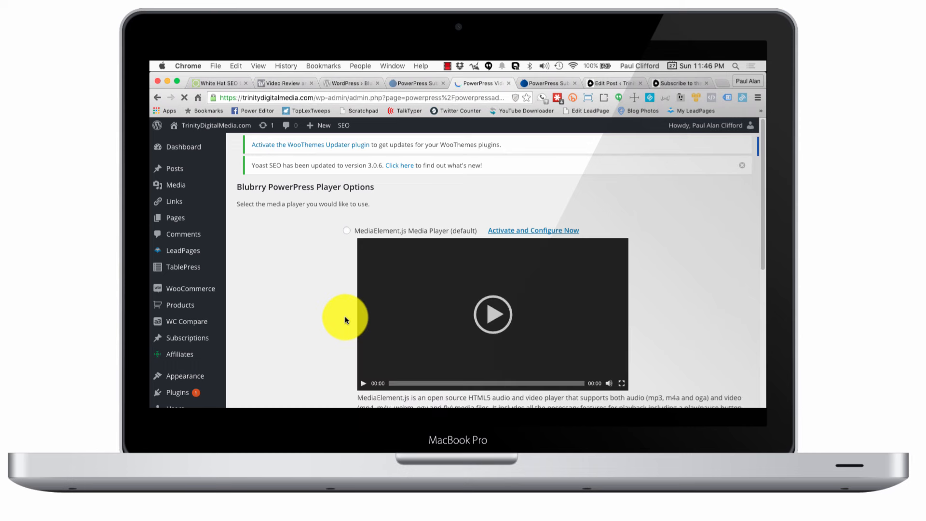
scroll(down, 3)
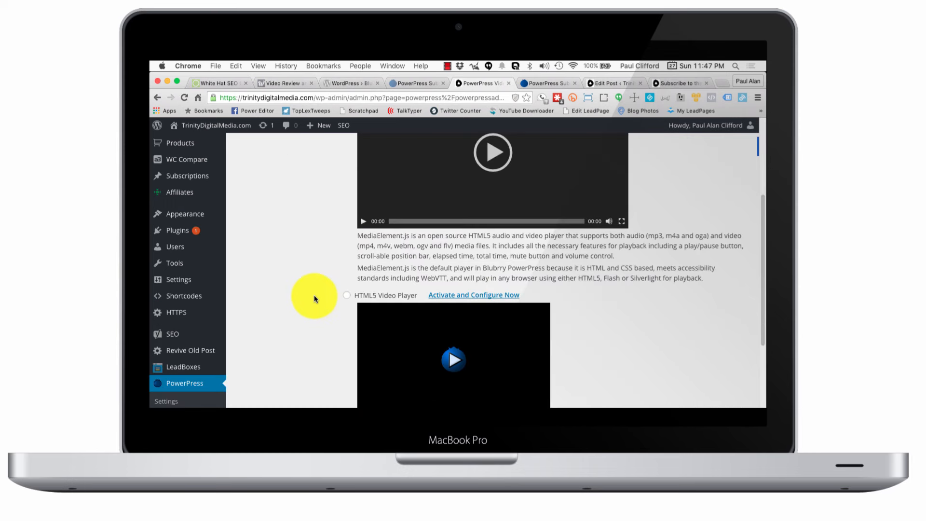
scroll(down, 3)
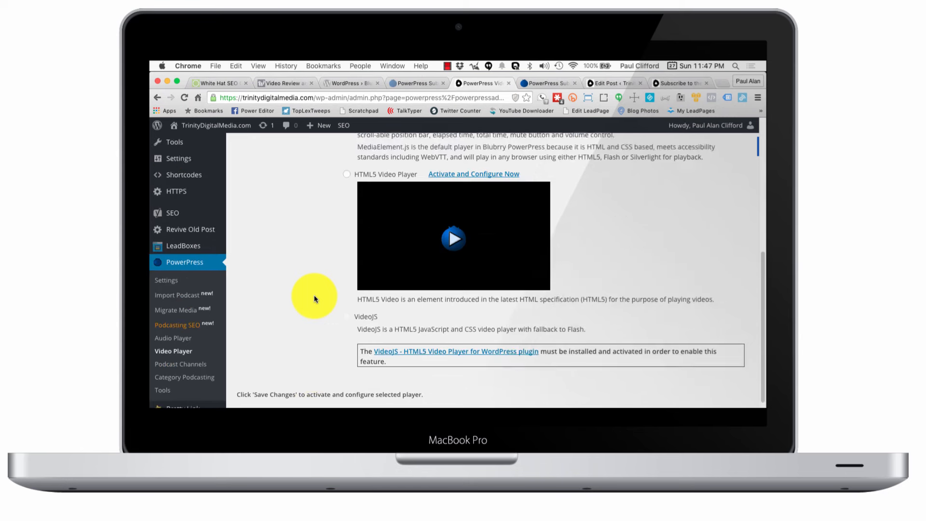
scroll(up, 3)
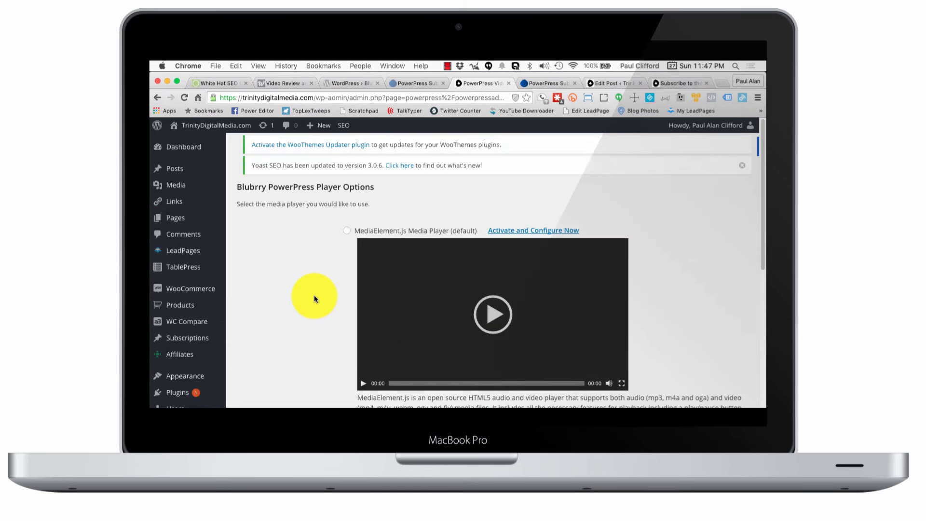
scroll(down, 3)
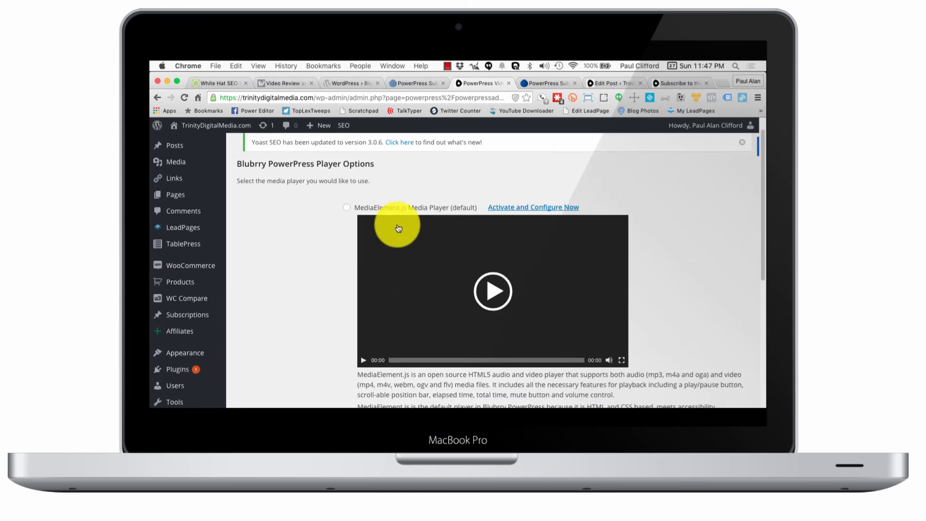
mouse_move(362, 257)
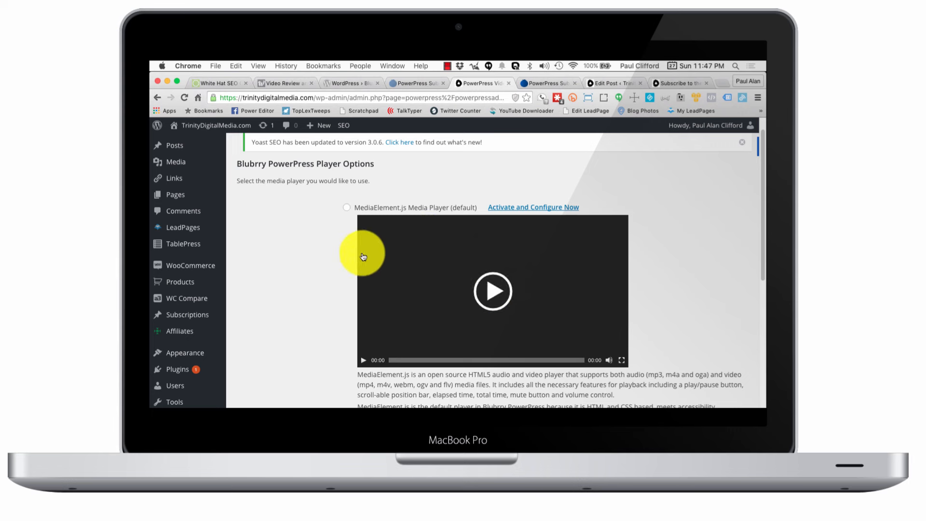
scroll(down, 3)
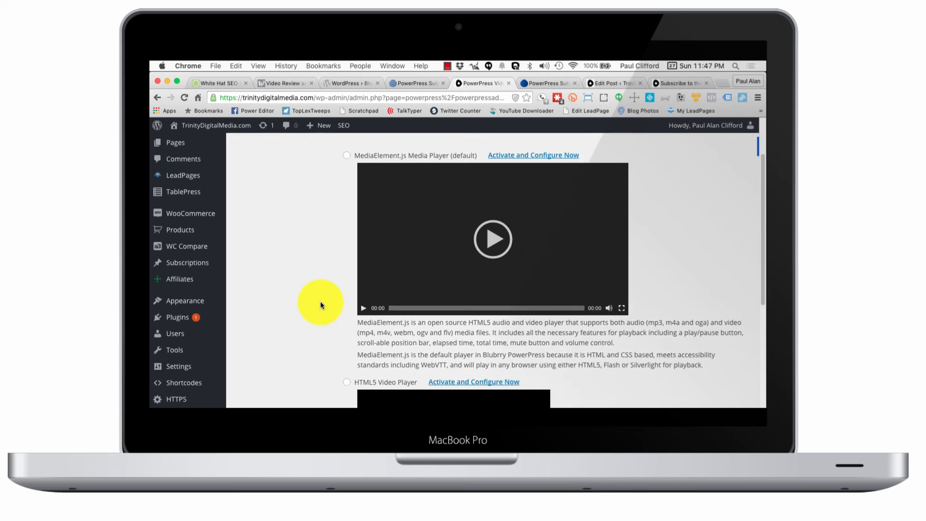
scroll(down, 3)
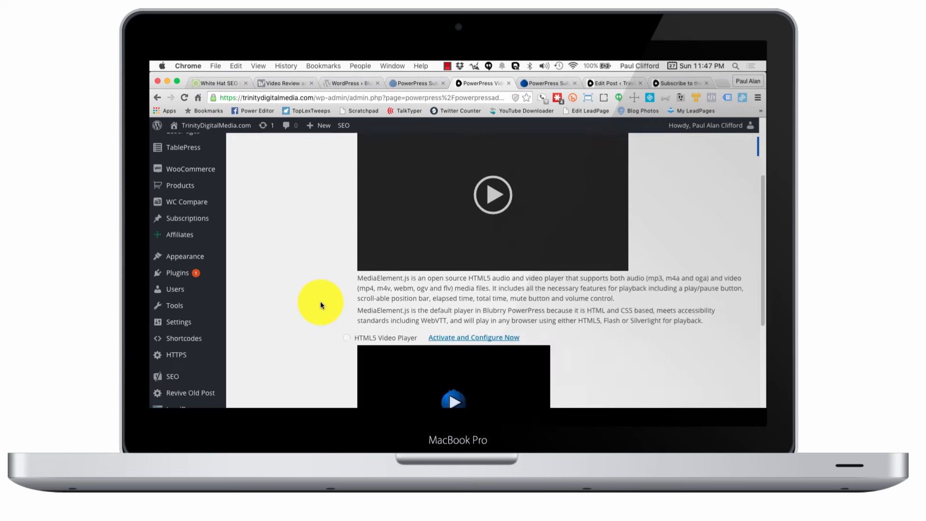
scroll(down, 3)
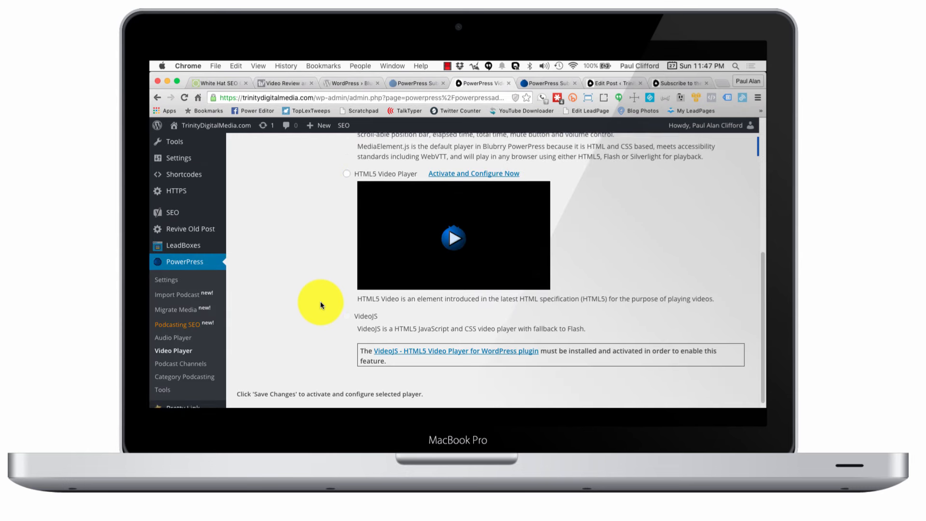
scroll(down, 3)
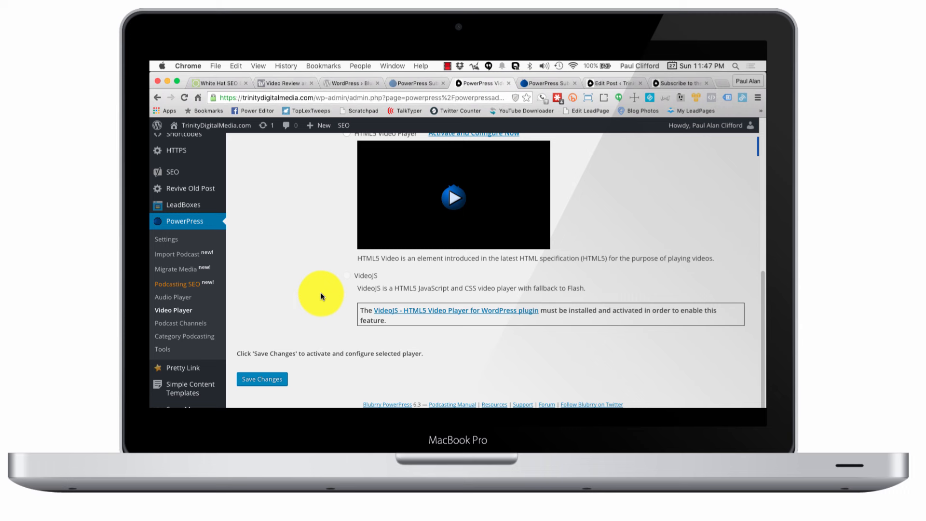
mouse_move(357, 295)
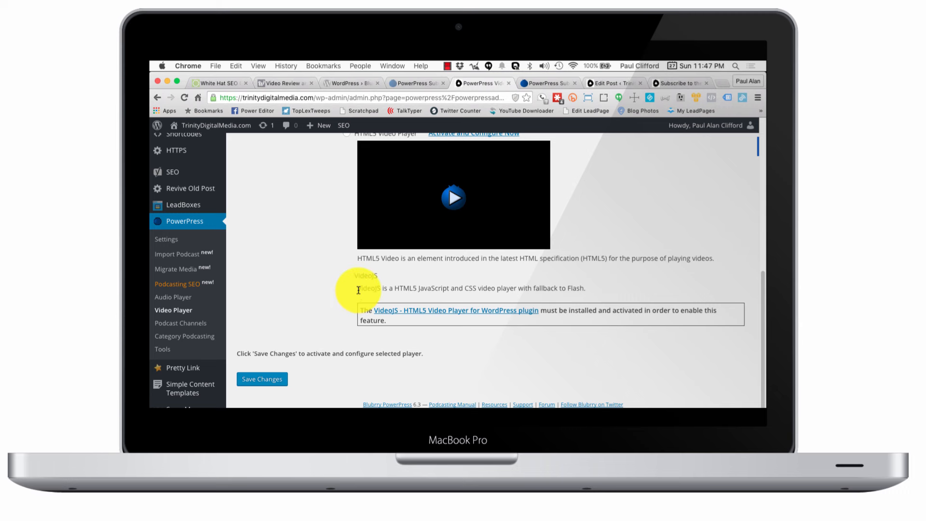
scroll(down, 3)
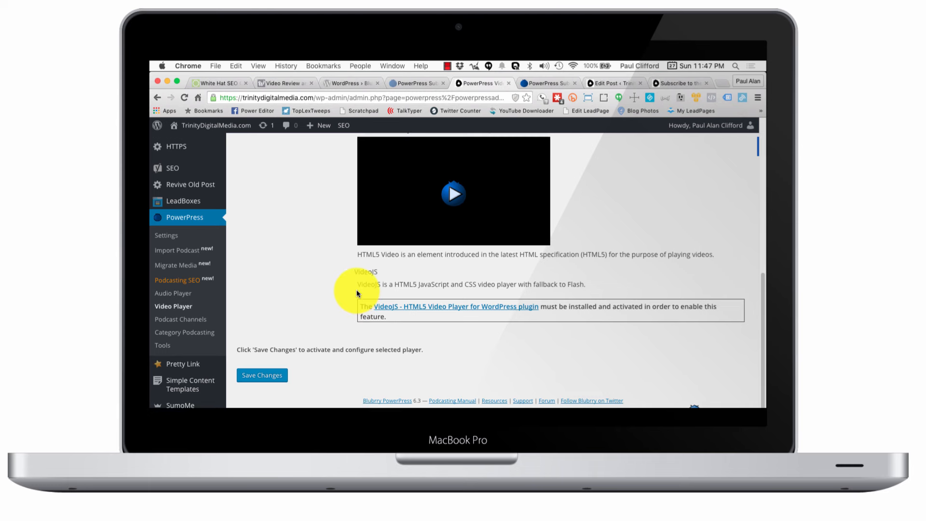
scroll(up, 3)
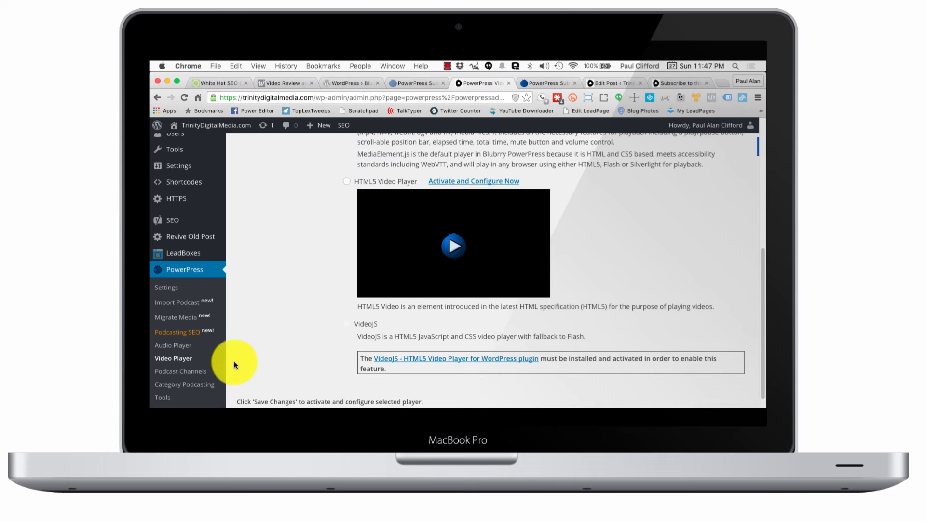
mouse_move(197, 348)
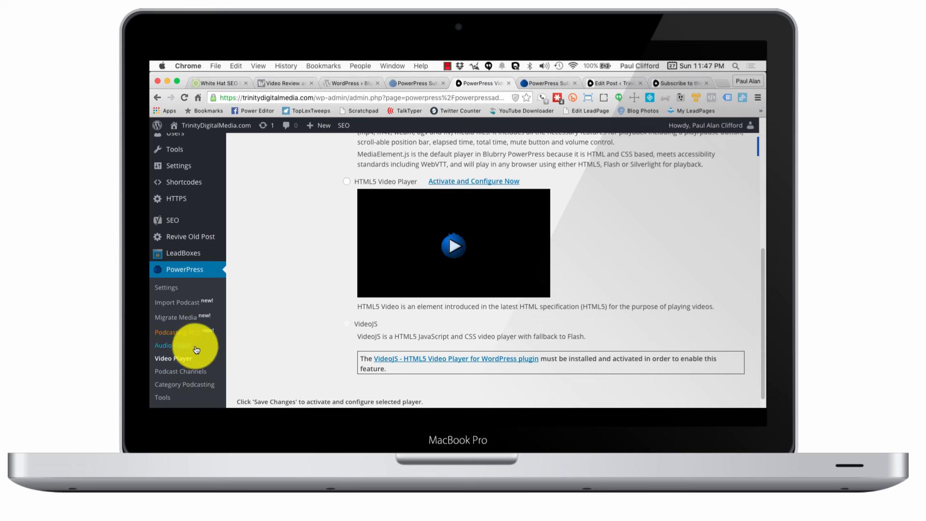
mouse_move(194, 316)
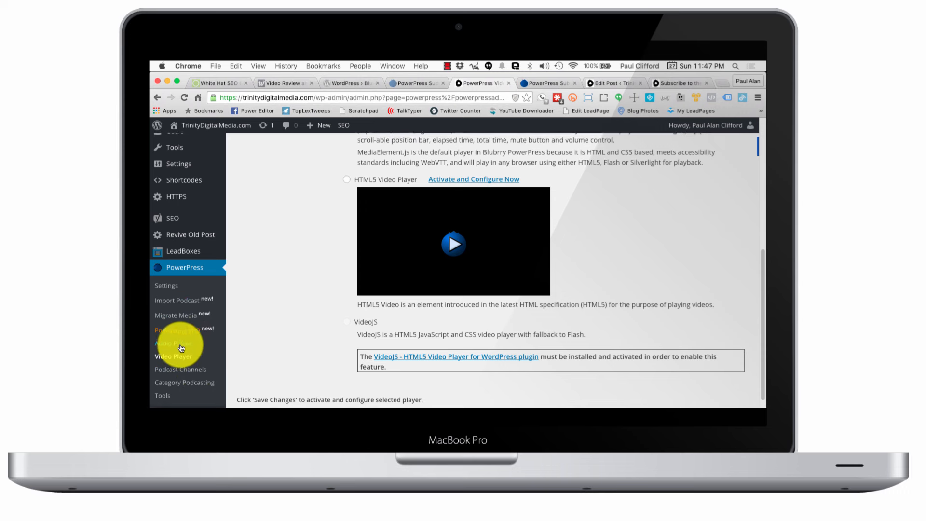
scroll(down, 3)
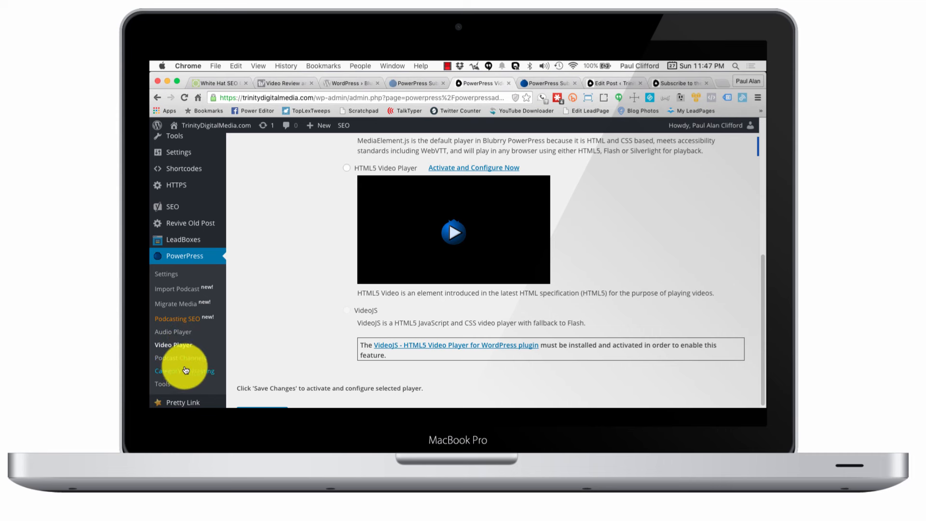
mouse_move(181, 359)
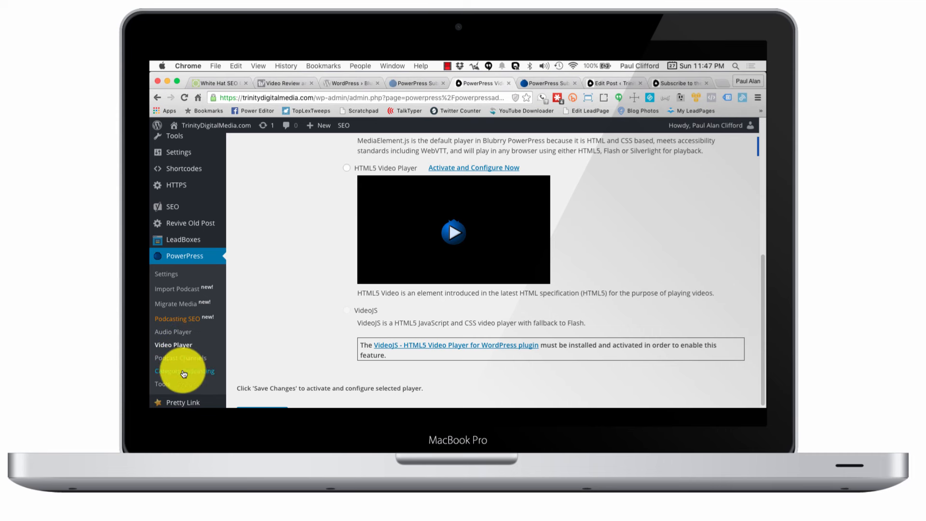
mouse_move(180, 361)
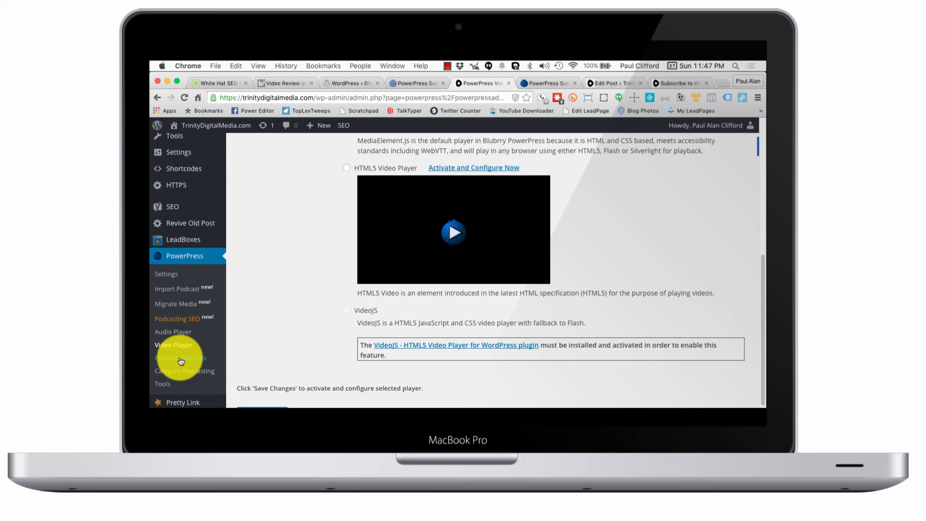
scroll(up, 3)
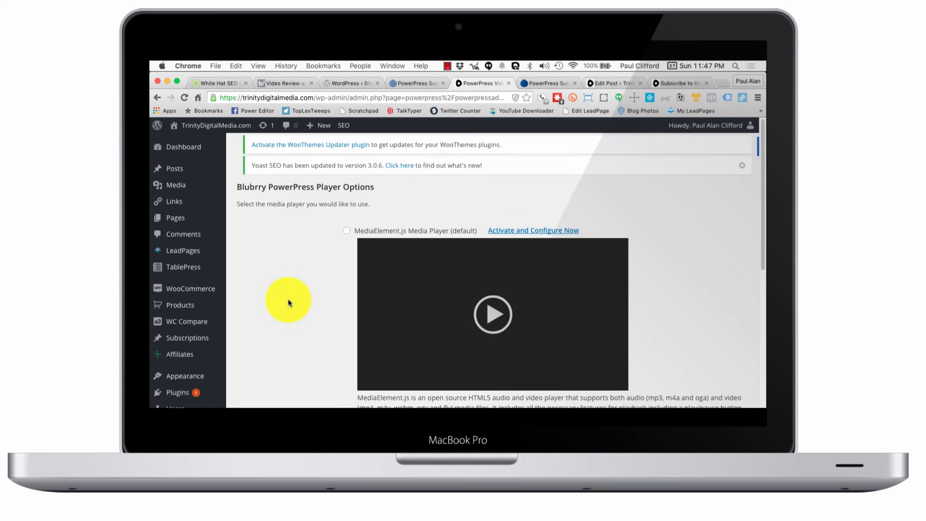
scroll(down, 3)
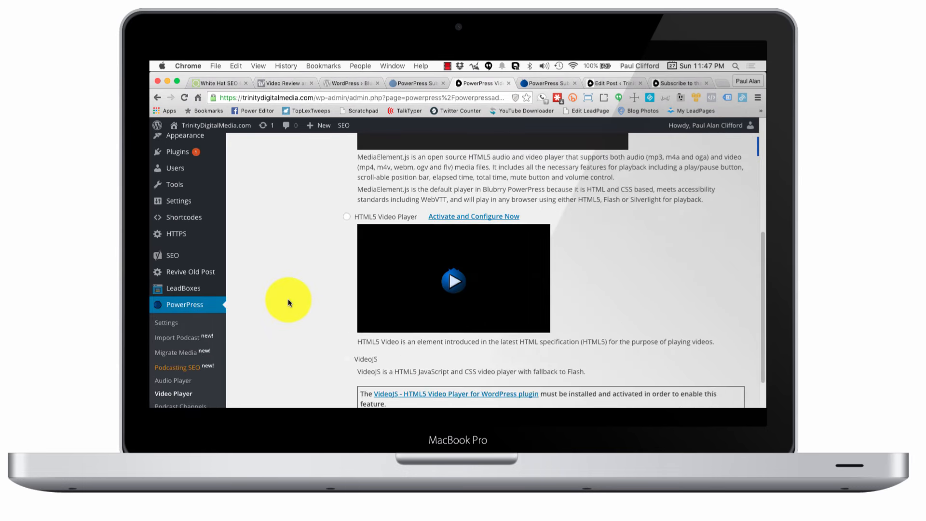
scroll(down, 3)
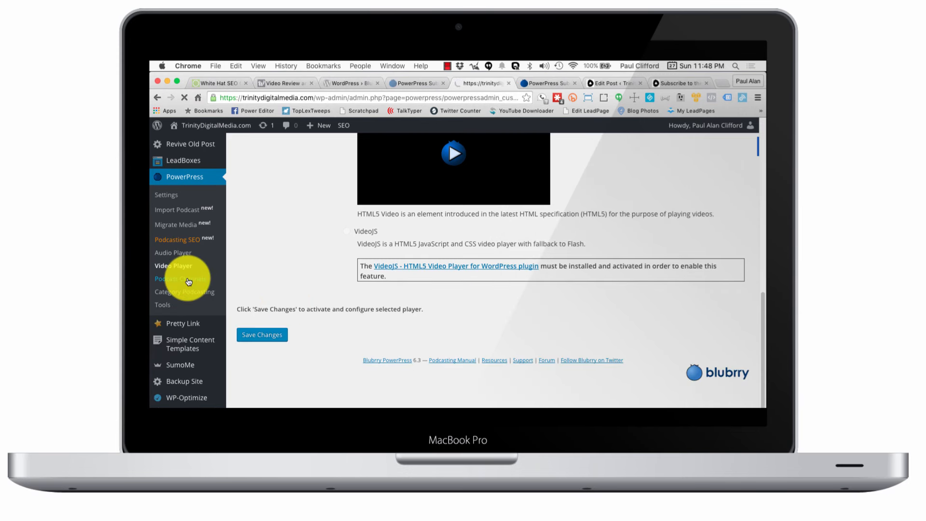
Step: Show the Custom Podcast Channels page with the add-channel form and existing channel list
click(183, 278)
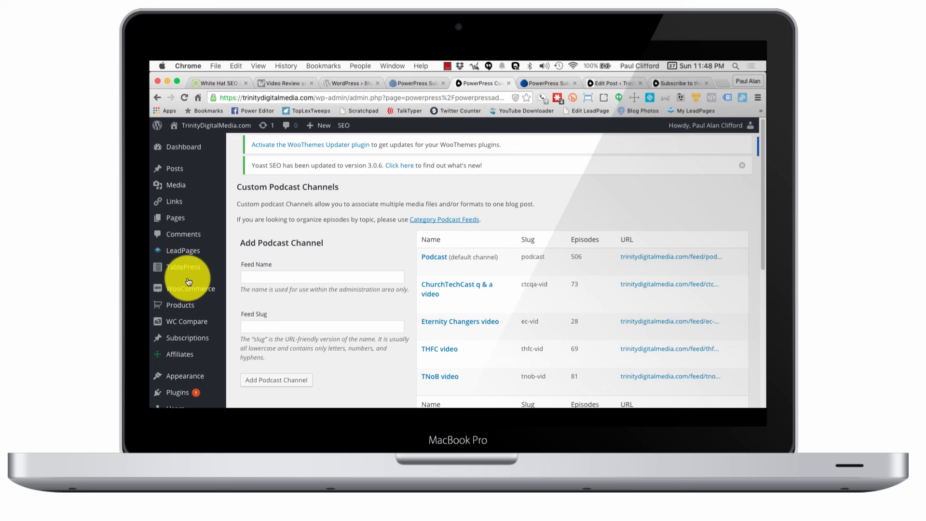
mouse_move(336, 264)
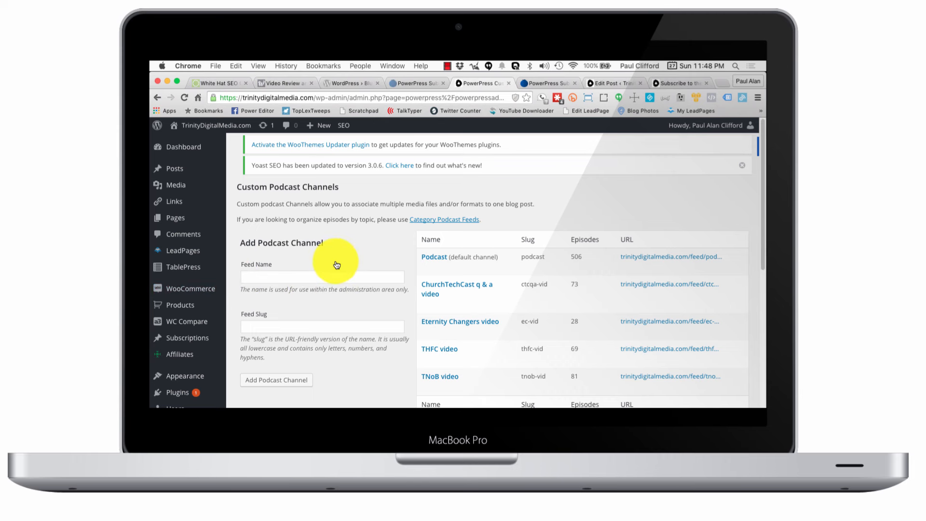
mouse_move(366, 270)
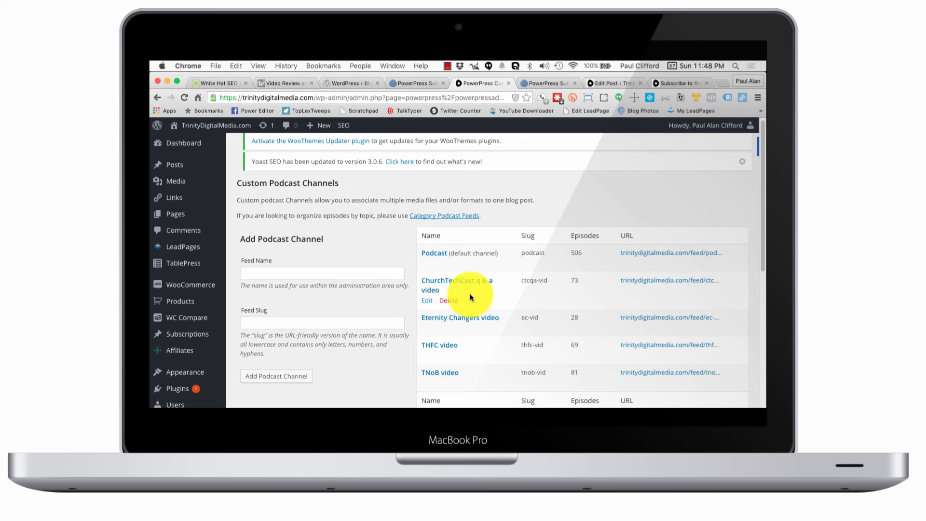
mouse_move(230, 162)
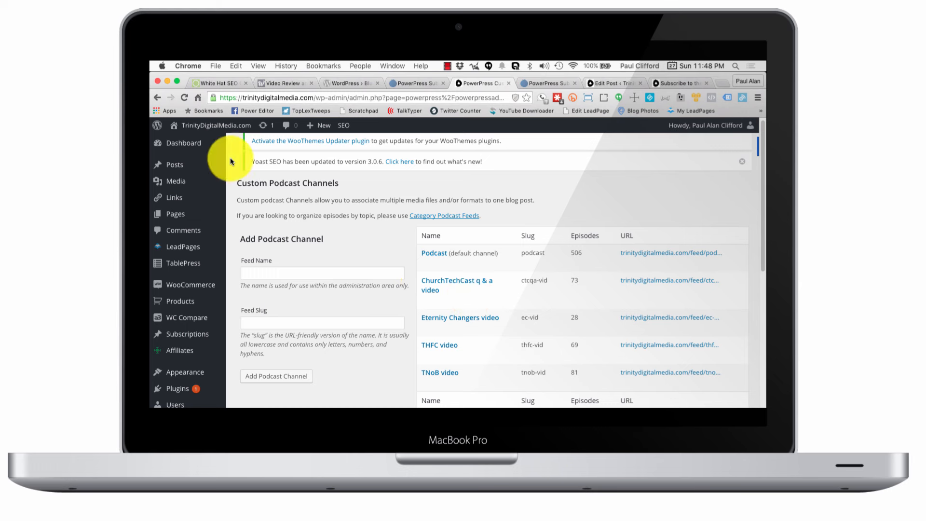
mouse_move(396, 268)
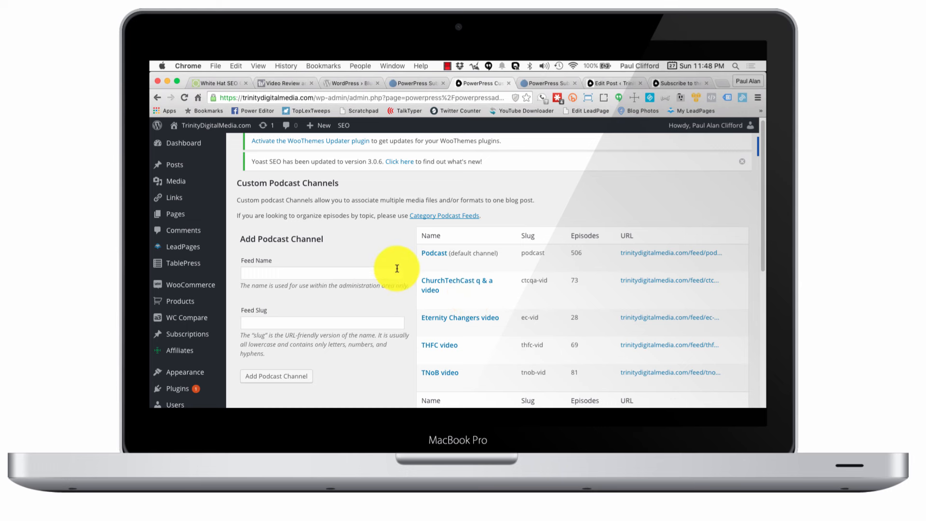
mouse_move(420, 244)
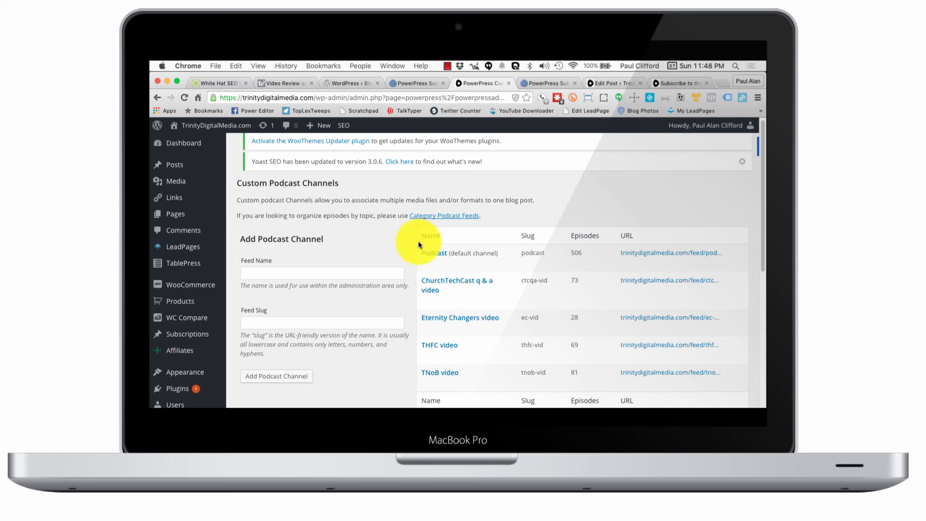
mouse_move(426, 262)
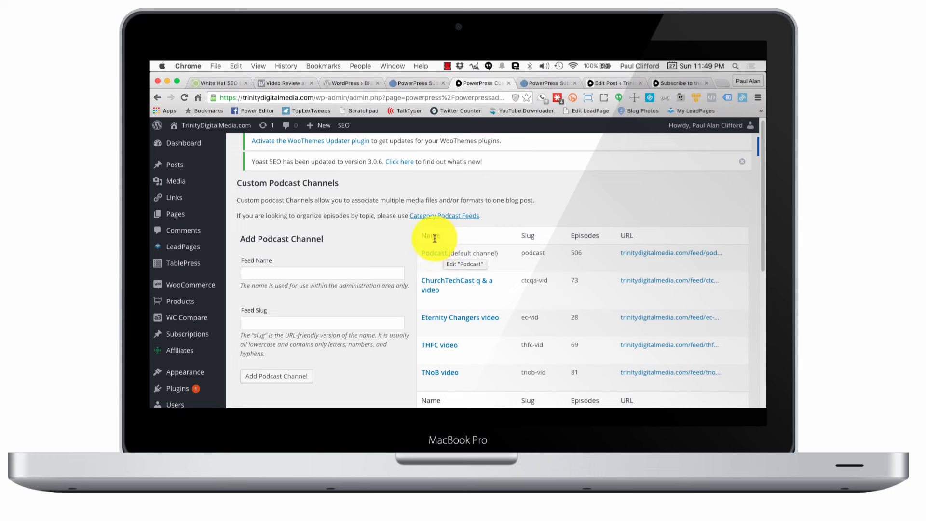
mouse_move(412, 292)
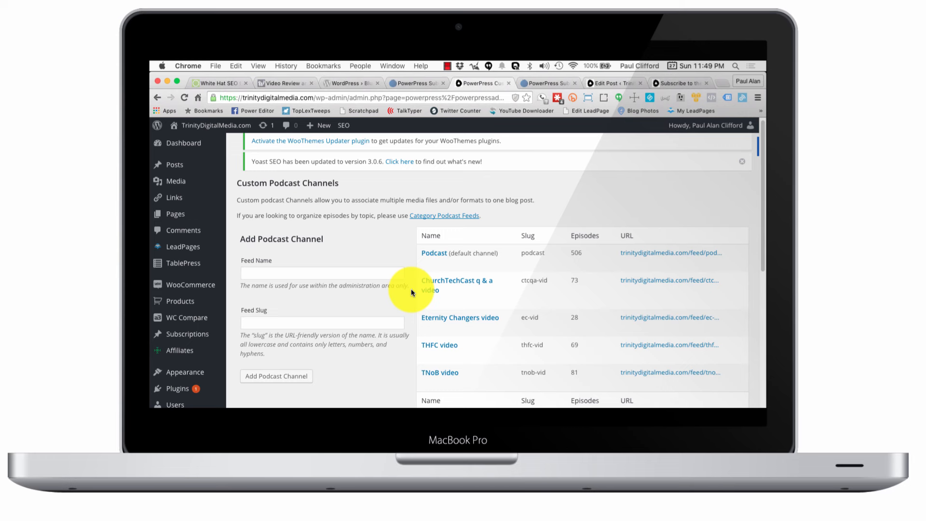
mouse_move(440, 295)
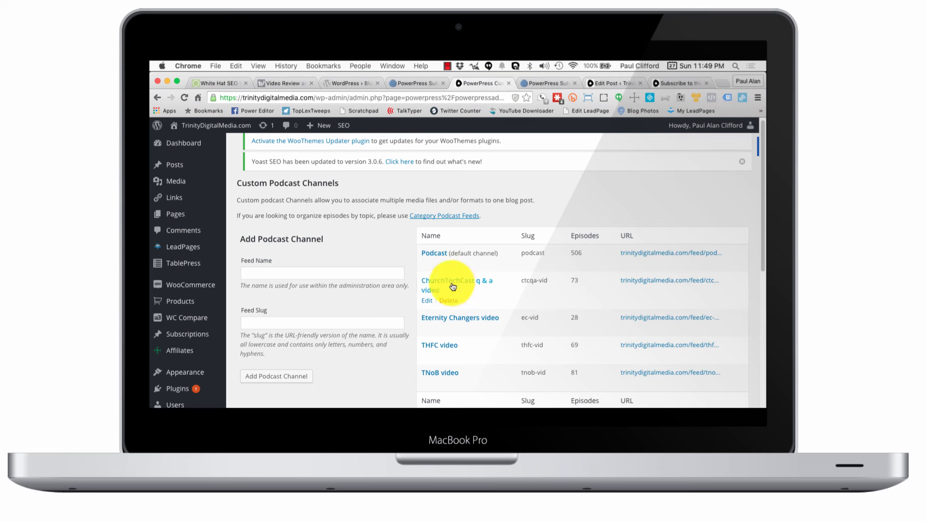
mouse_move(453, 350)
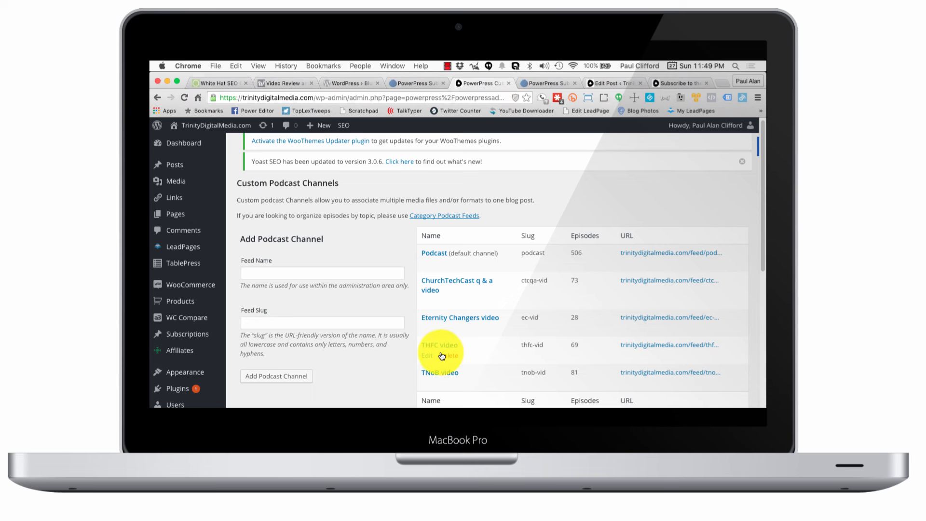
mouse_move(446, 361)
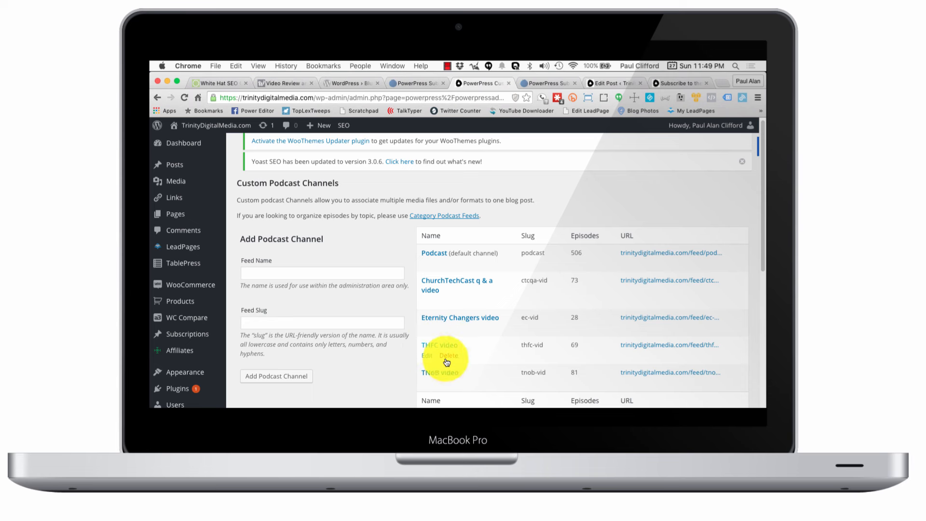
mouse_move(442, 371)
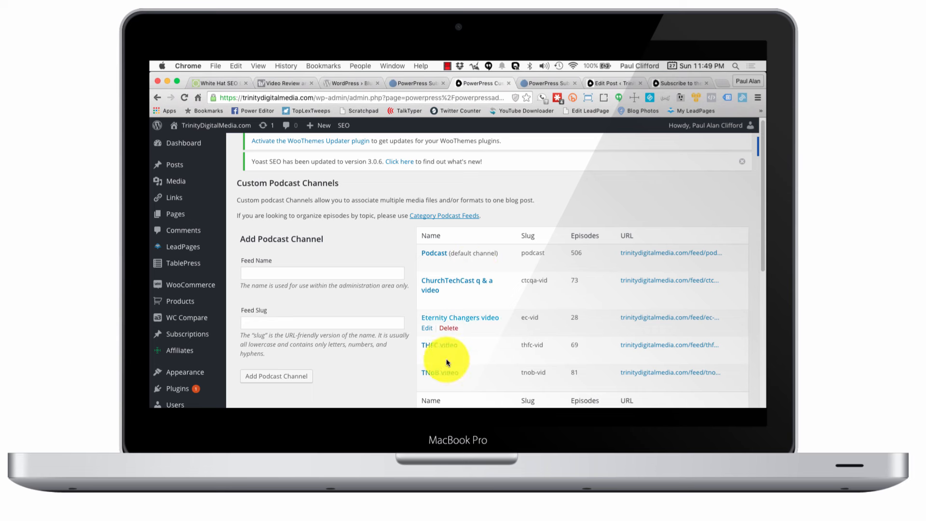
mouse_move(469, 357)
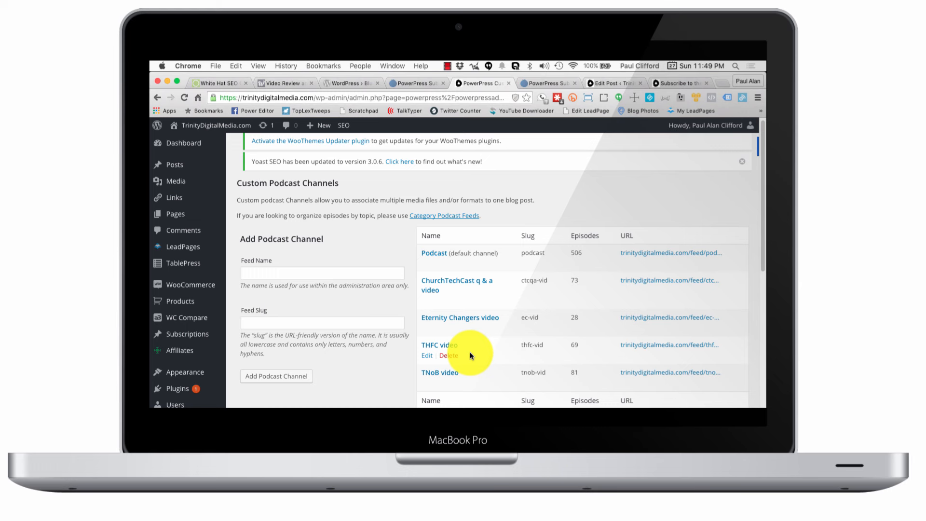
mouse_move(332, 254)
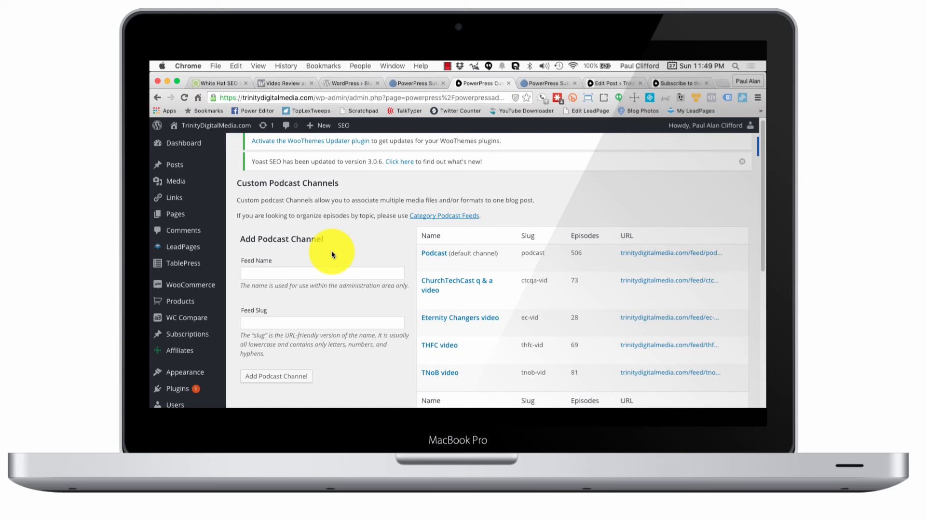
mouse_move(483, 249)
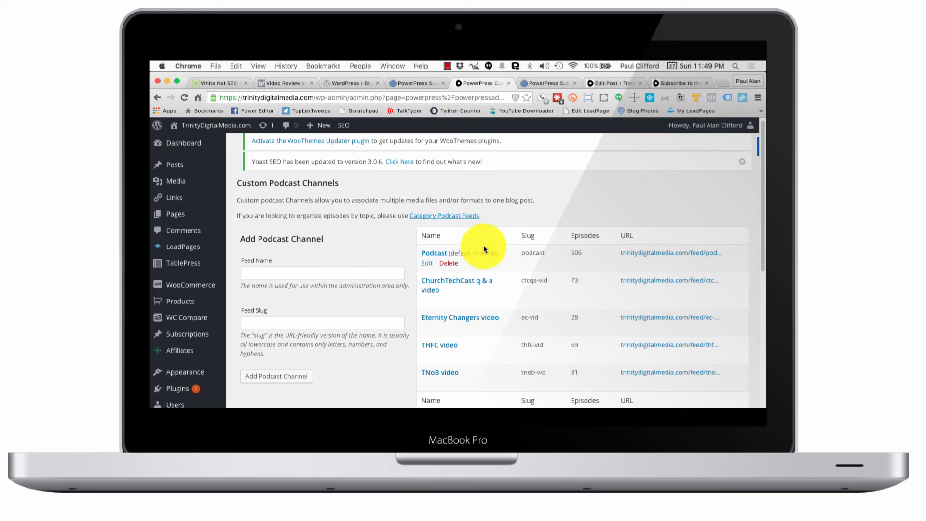
mouse_move(529, 296)
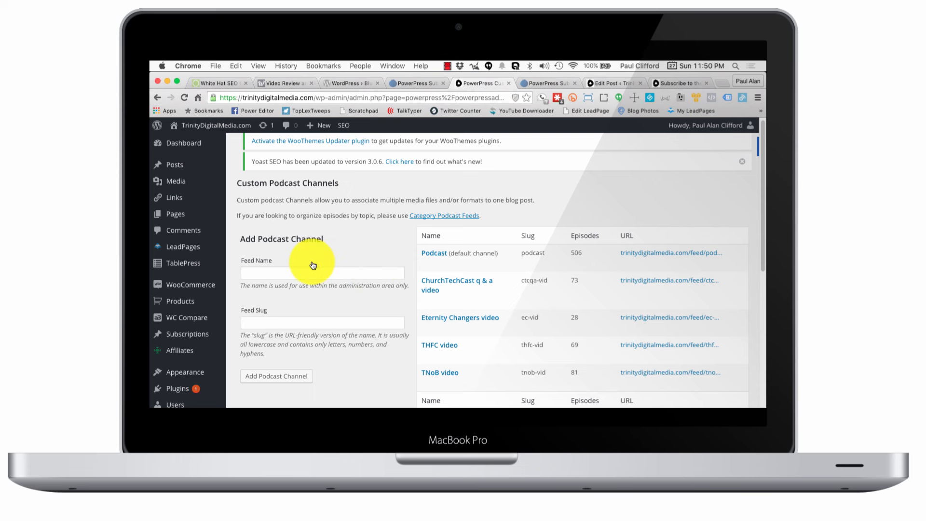
mouse_move(318, 262)
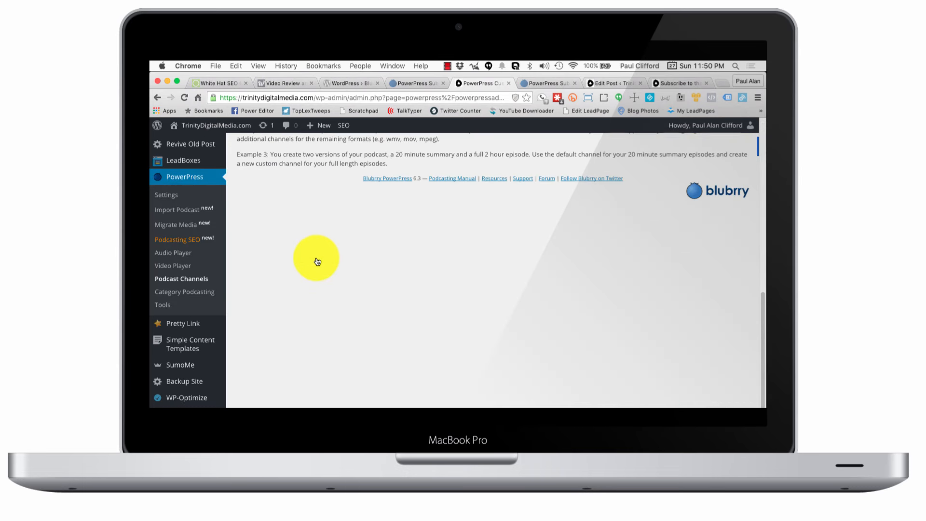
mouse_move(170, 228)
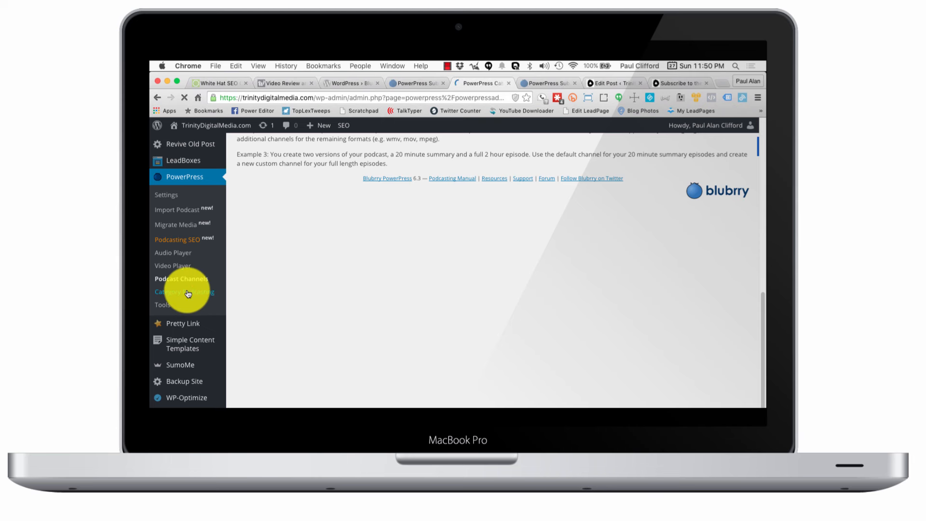
Step: Show the Category Podcasting page listing the existing category feeds and add-settings form
click(184, 291)
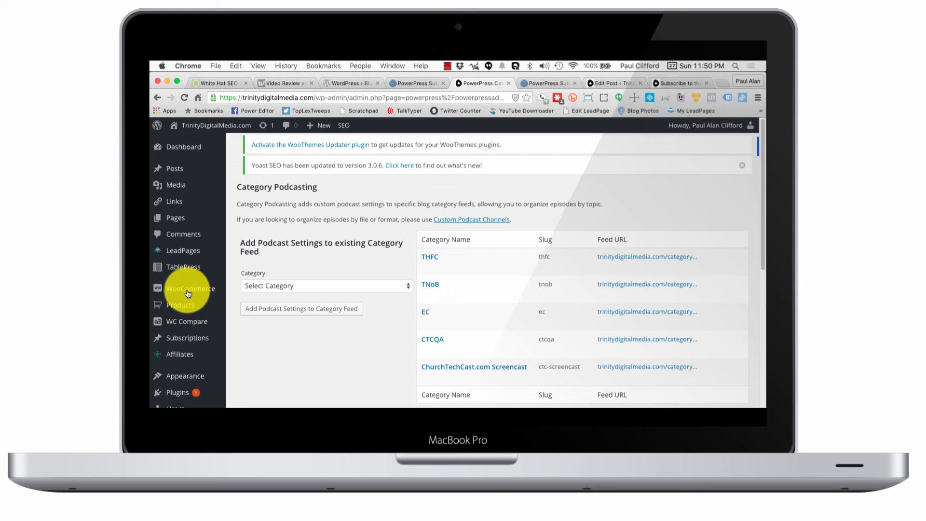
mouse_move(548, 399)
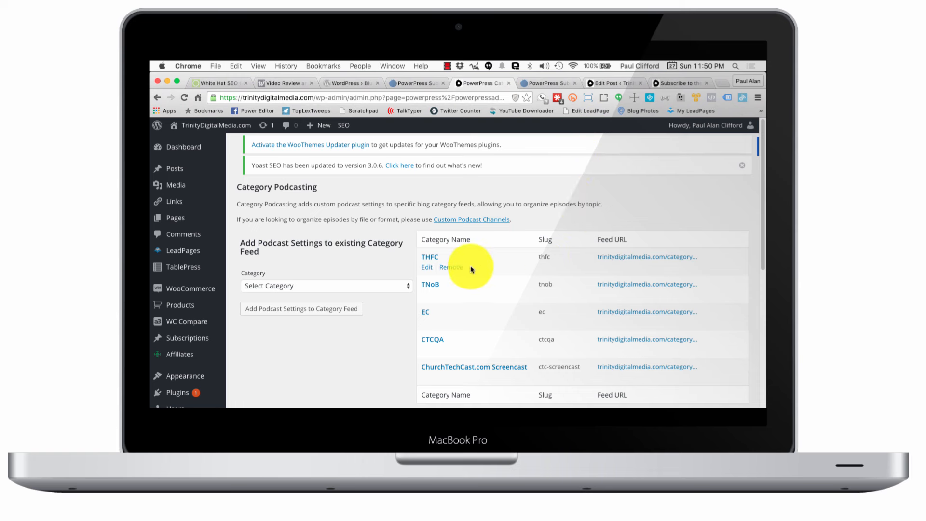
mouse_move(480, 261)
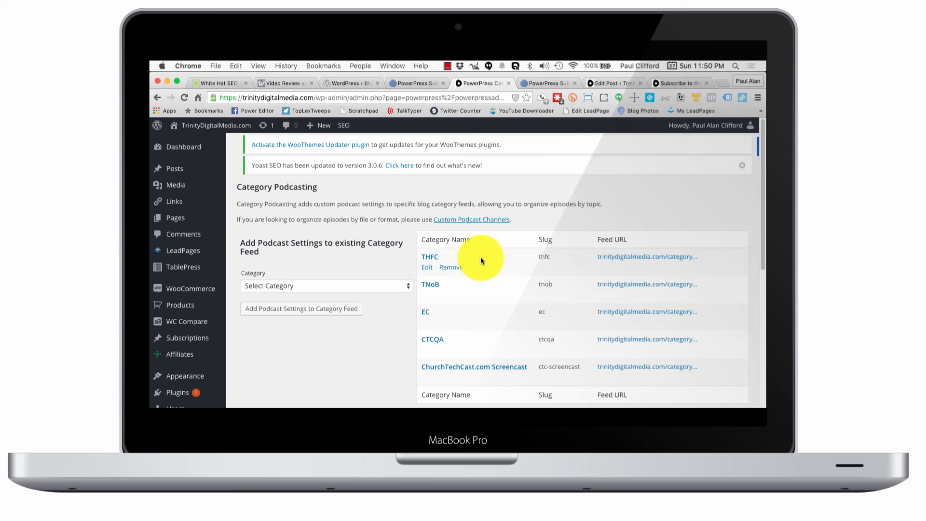
mouse_move(514, 246)
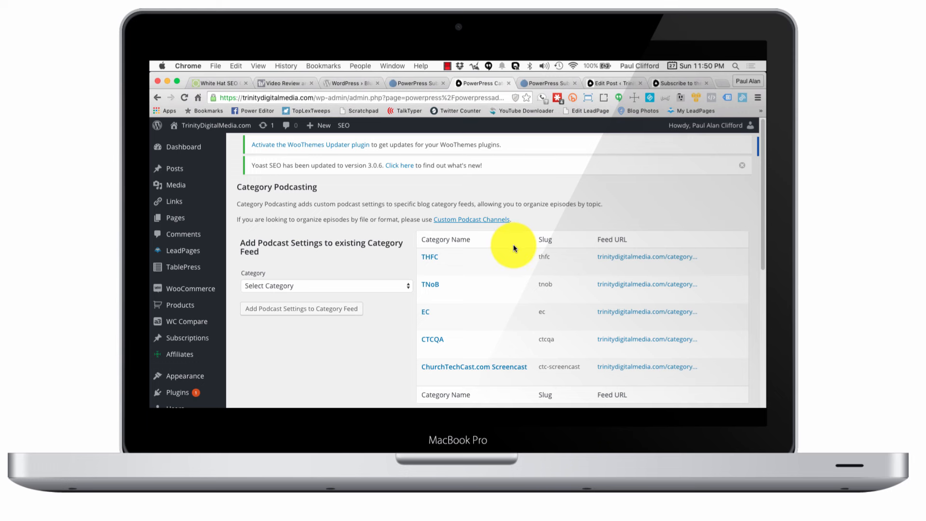
mouse_move(498, 339)
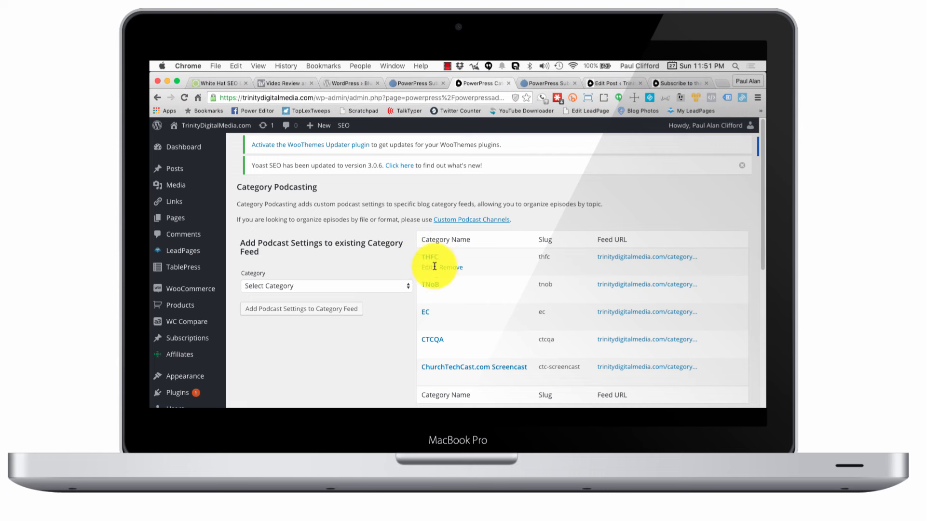
mouse_move(434, 298)
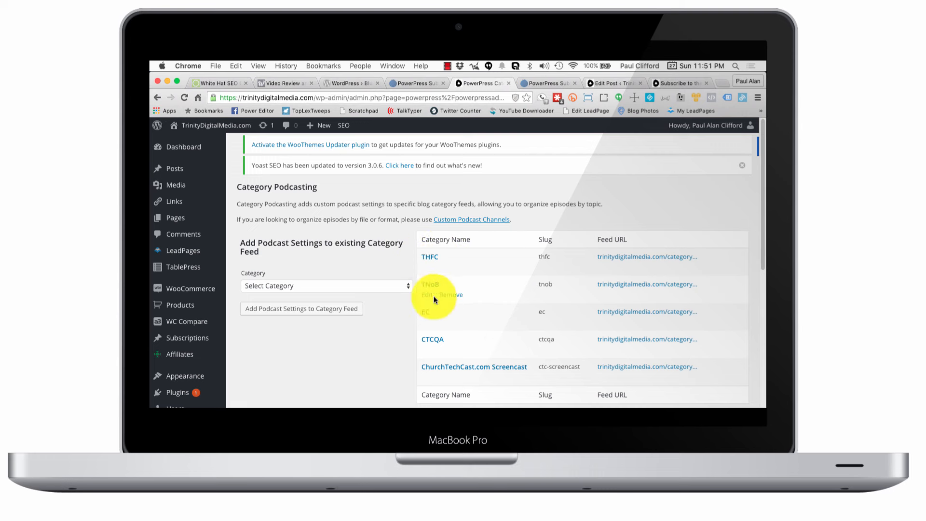
mouse_move(421, 325)
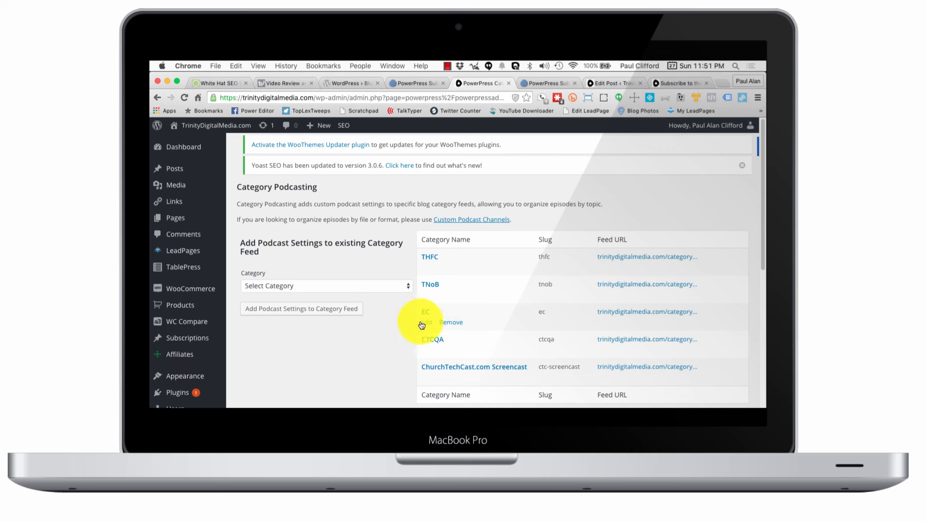
mouse_move(423, 306)
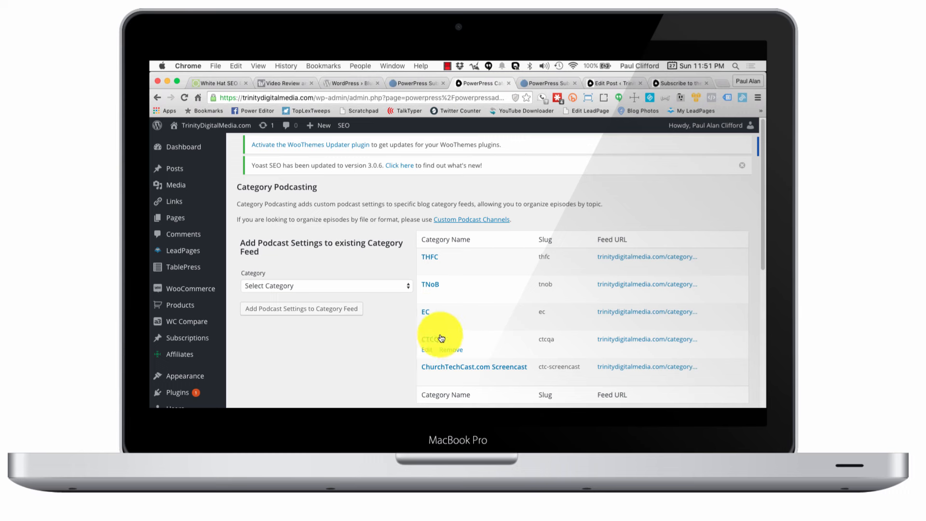
mouse_move(454, 353)
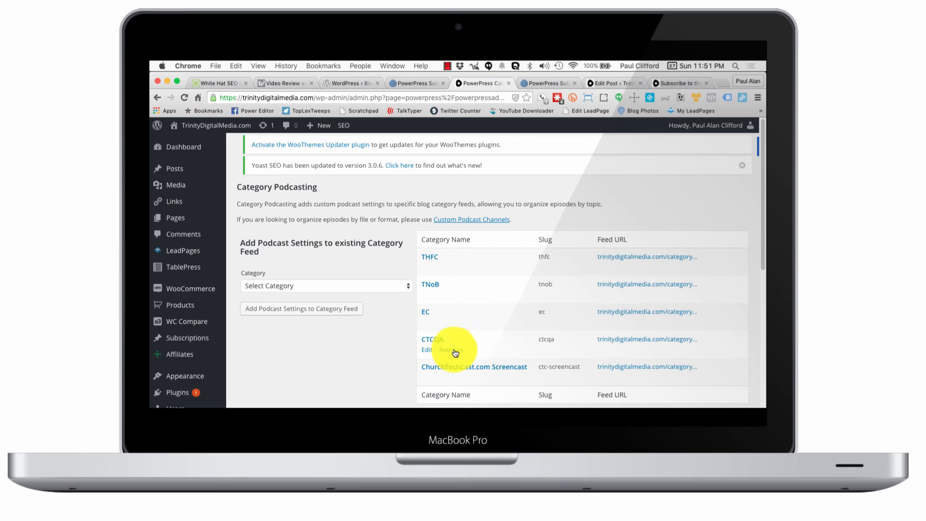
scroll(down, 3)
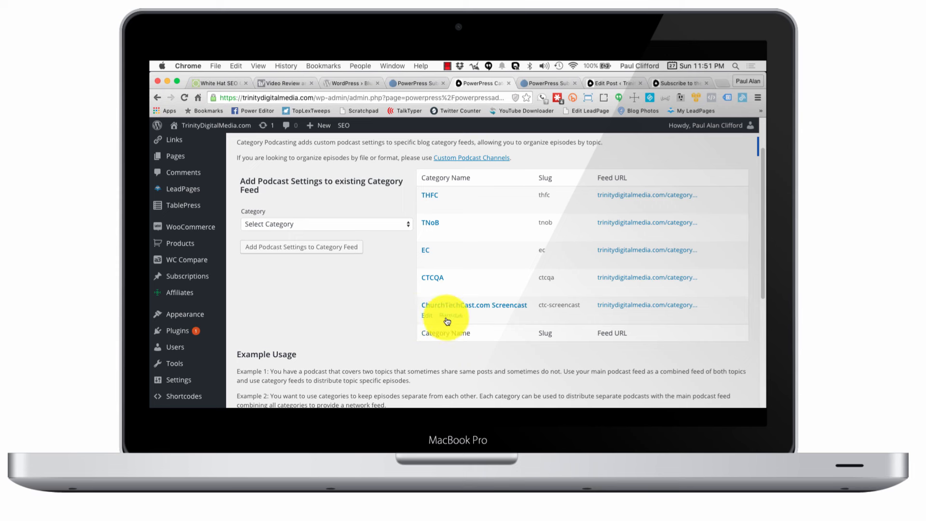
mouse_move(504, 327)
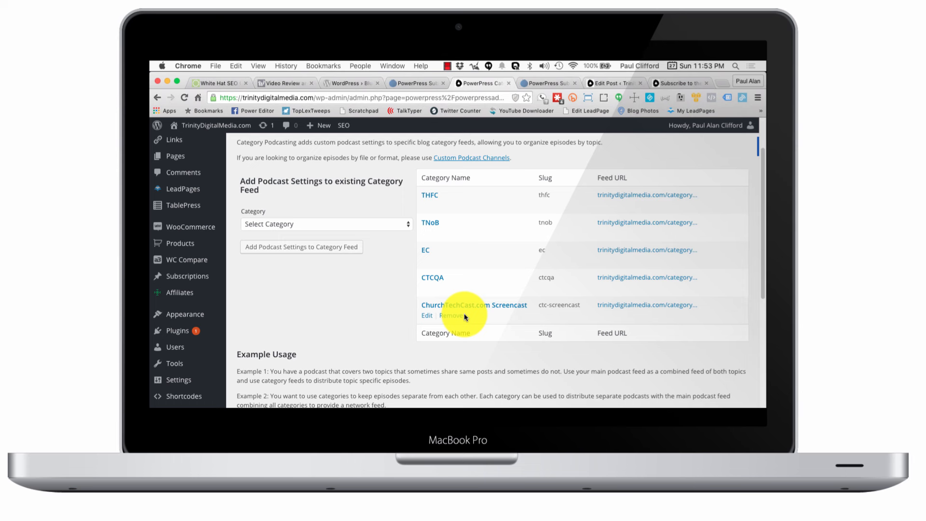
mouse_move(360, 319)
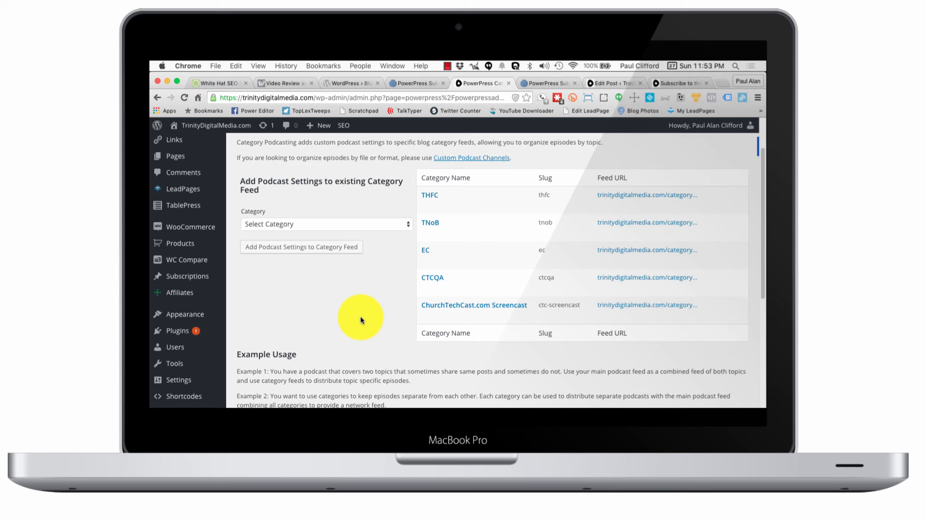
mouse_move(288, 322)
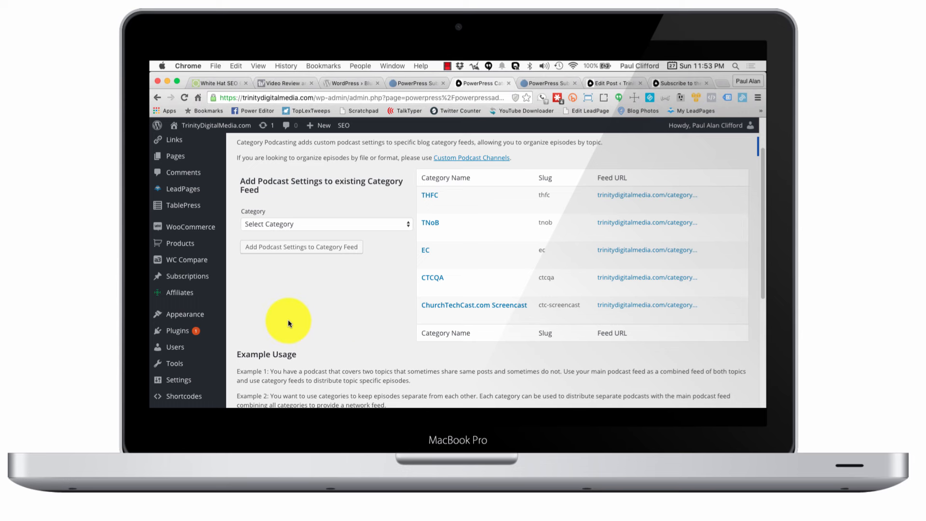
Step: Show the Blubrry PowerPress Settings Welcome tab with podcast news and Advanced Options
scroll(down, 3)
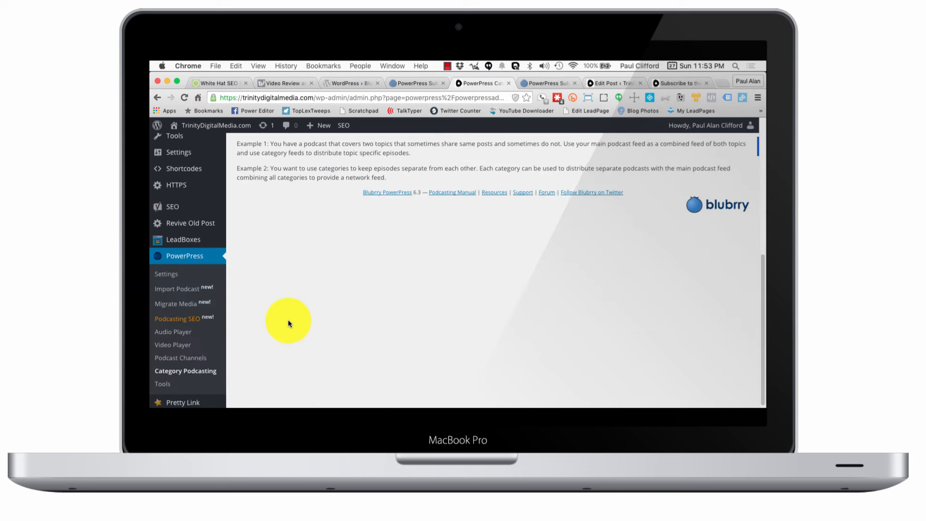
scroll(down, 3)
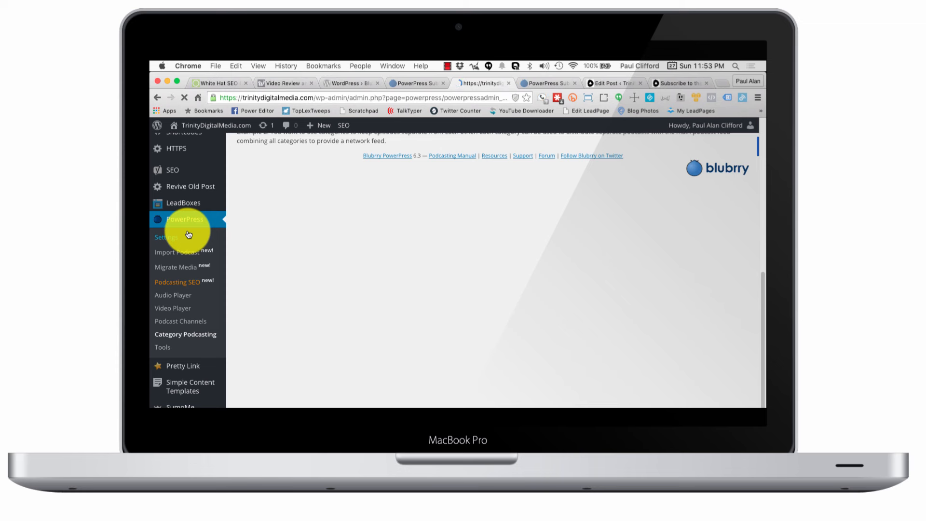
click(166, 237)
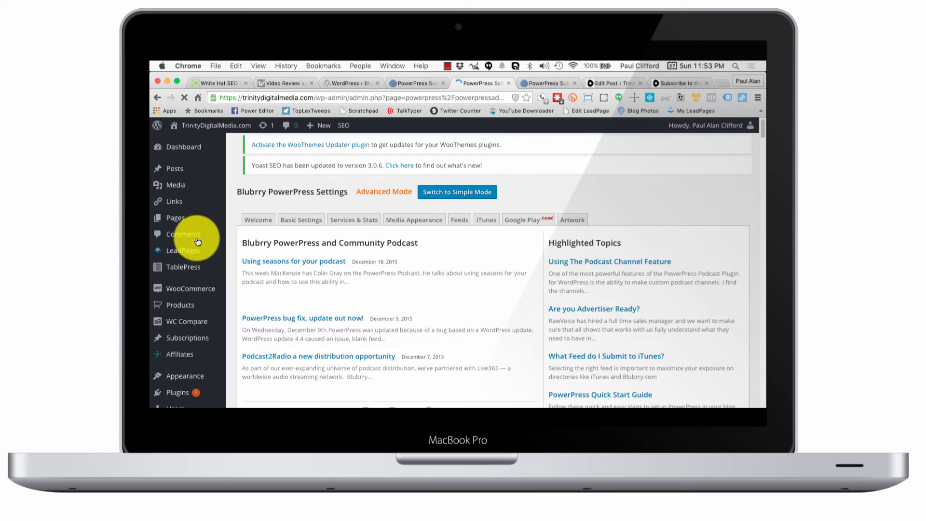
mouse_move(219, 288)
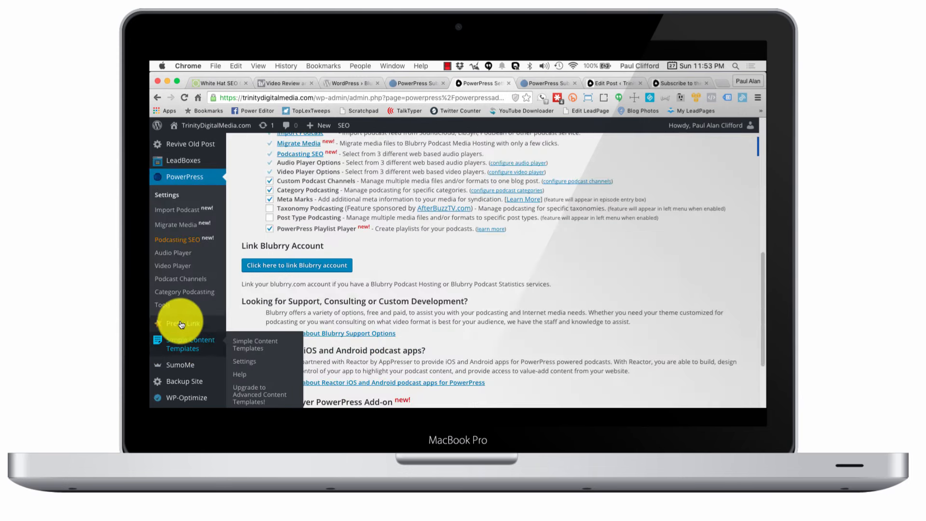
scroll(up, 3)
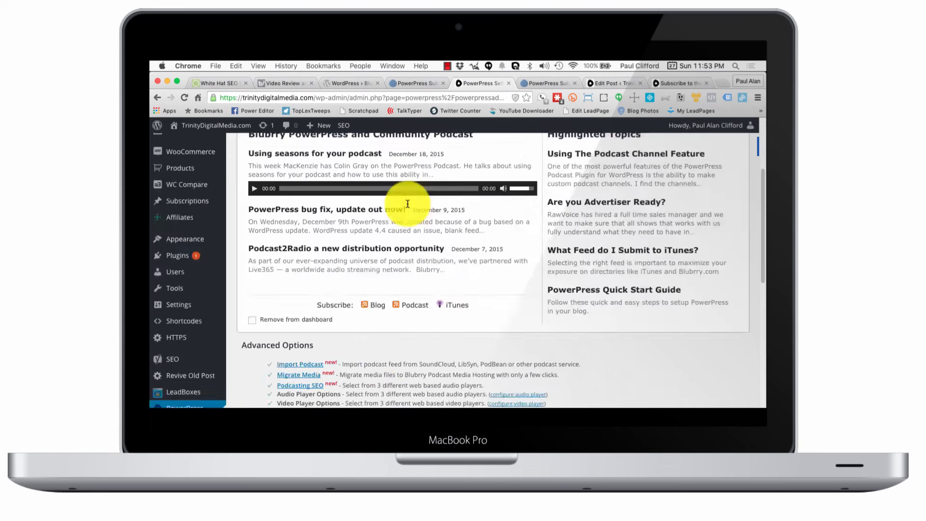
Step: Show the Media Appearance settings down to the Subscribe Page fields and PowerPress Shortcodes
click(495, 219)
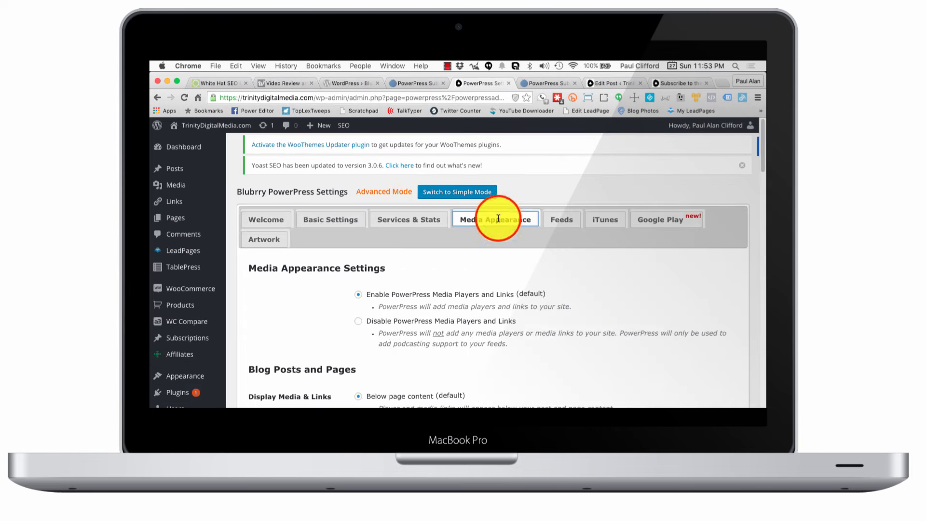
scroll(down, 3)
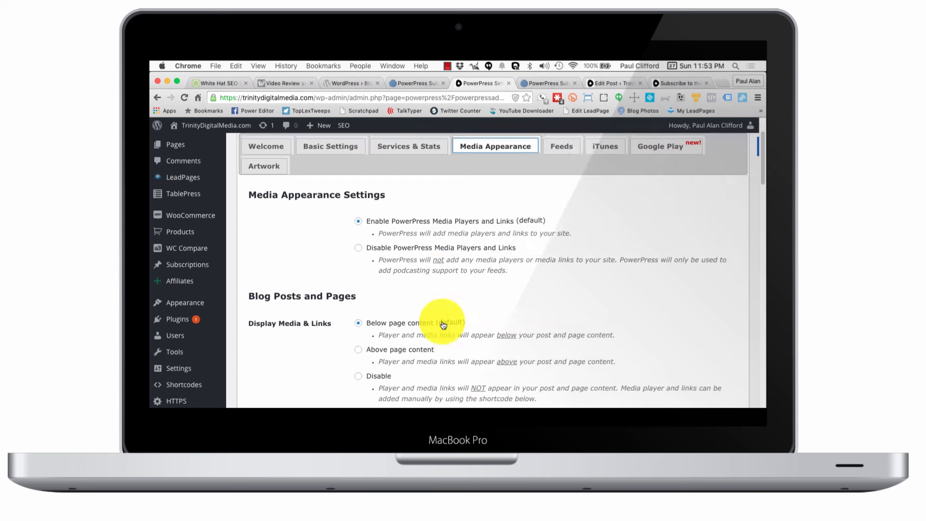
scroll(down, 3)
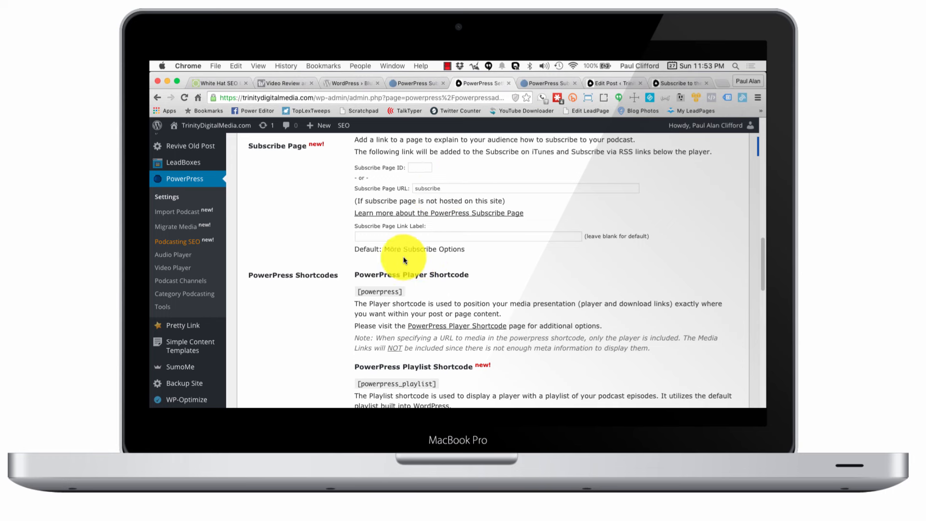
mouse_move(428, 322)
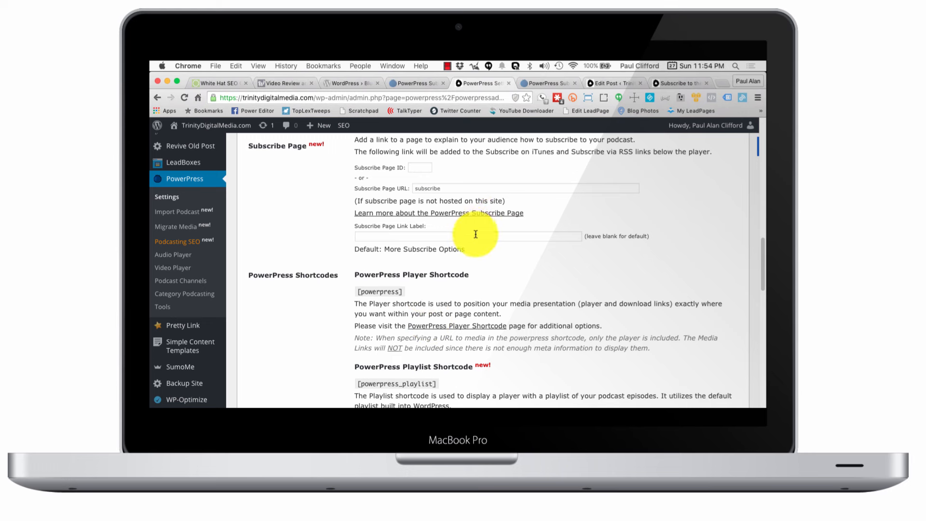
mouse_move(462, 213)
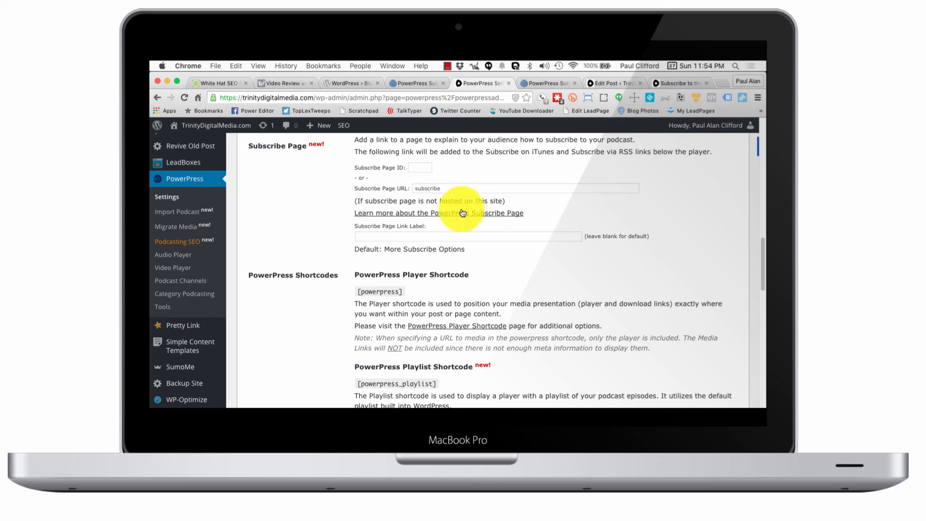
mouse_move(410, 182)
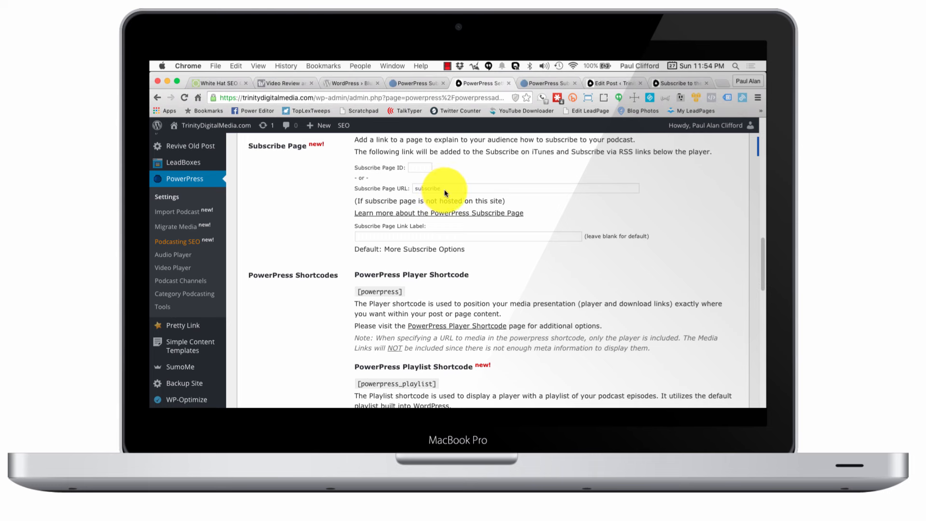
Step: Follow the 'PowerPress Subscribe Shortcode' link to its Blubrry documentation page
scroll(down, 3)
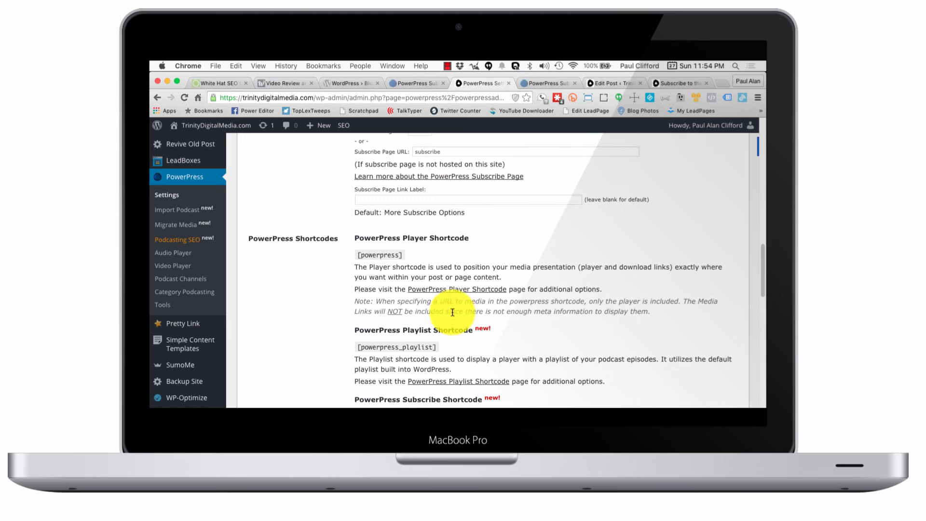
mouse_move(357, 354)
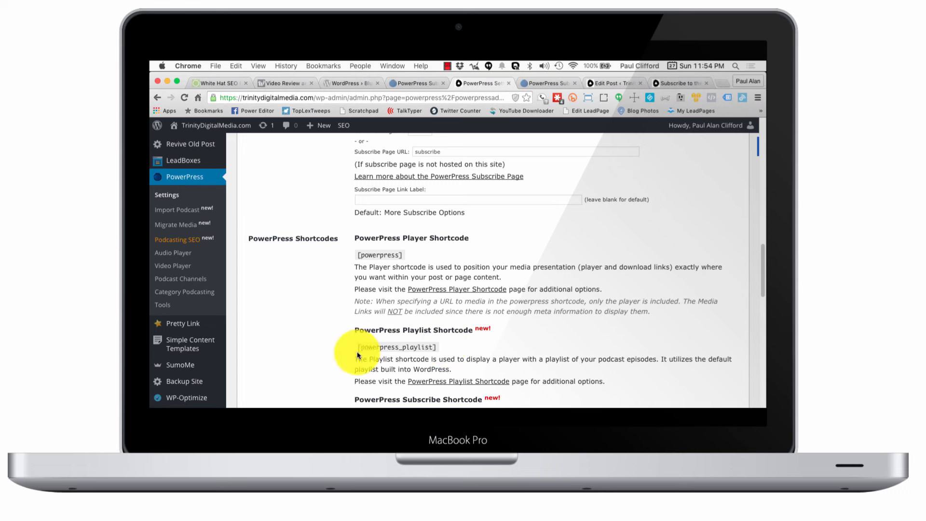
scroll(down, 3)
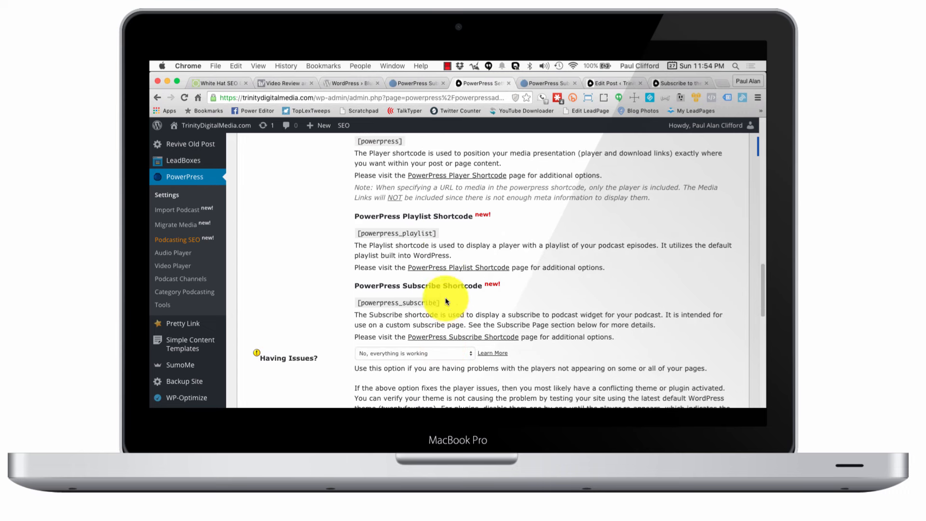
mouse_move(372, 242)
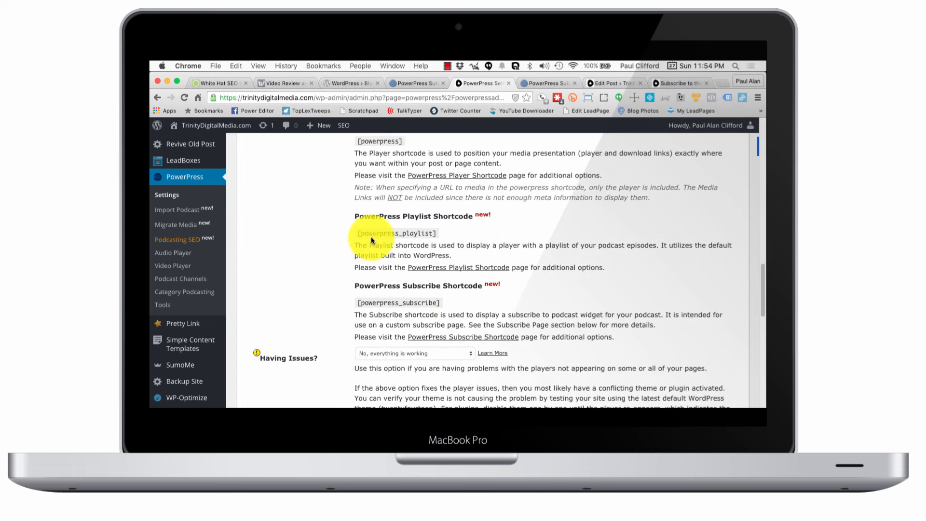
mouse_move(424, 243)
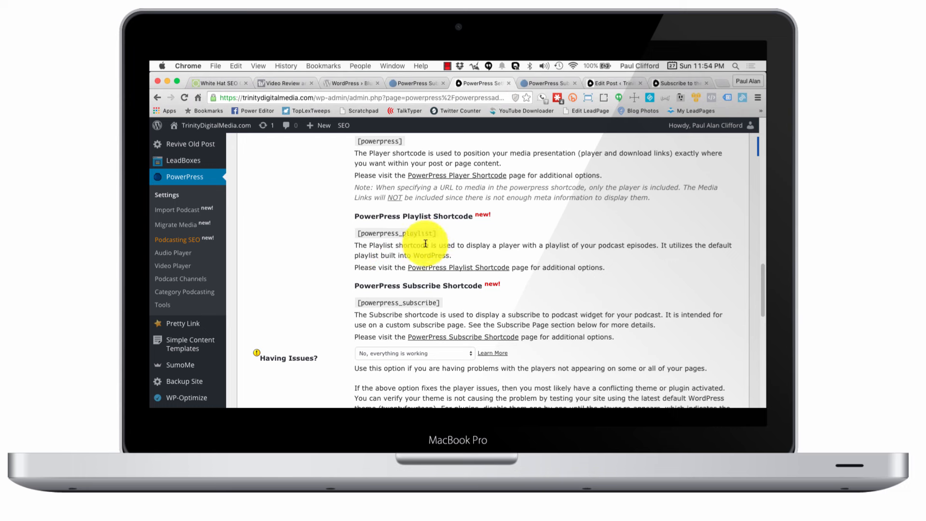
mouse_move(354, 254)
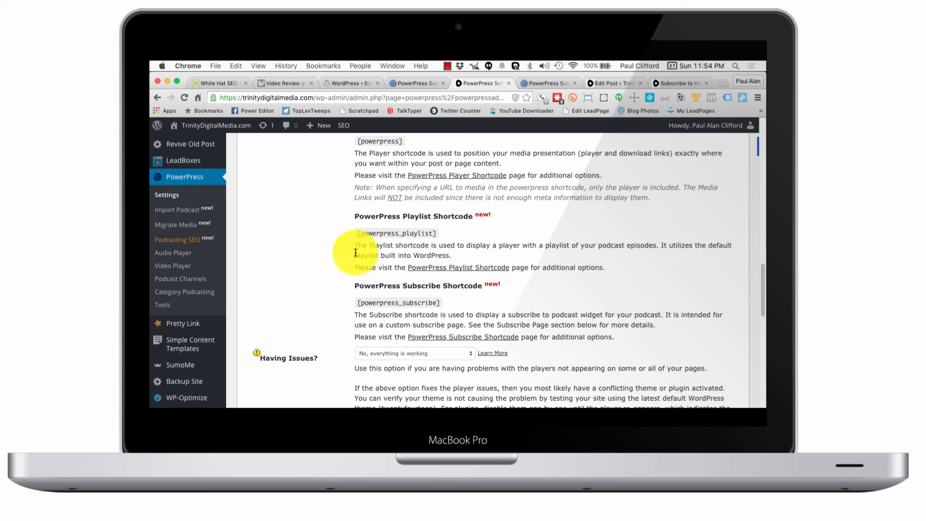
mouse_move(413, 324)
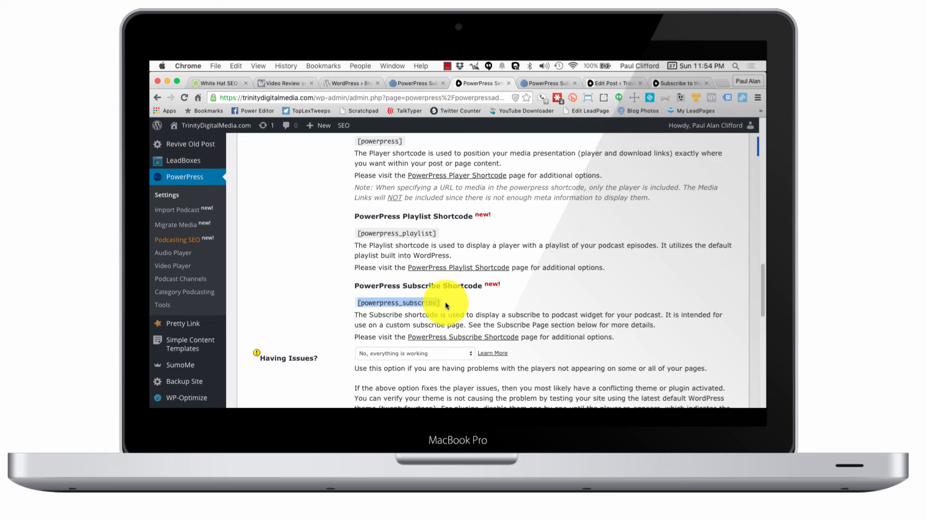
mouse_move(484, 295)
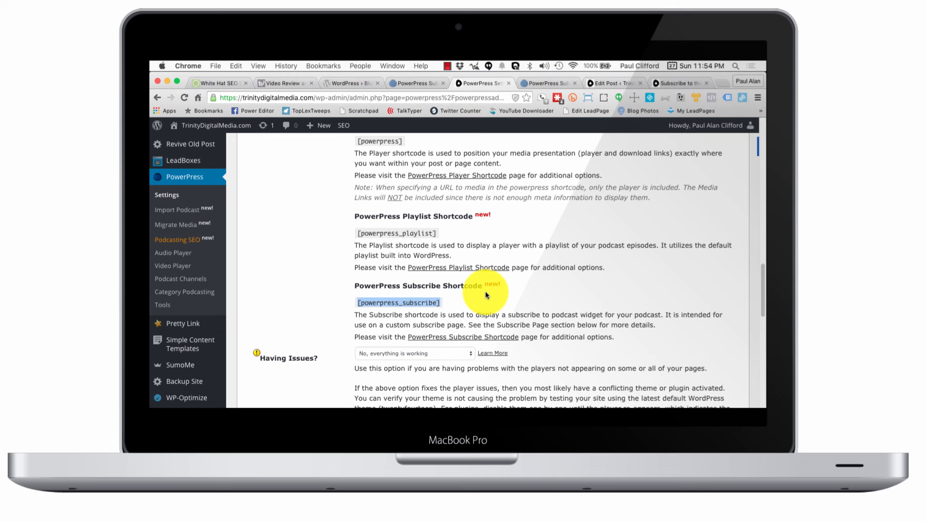
mouse_move(480, 253)
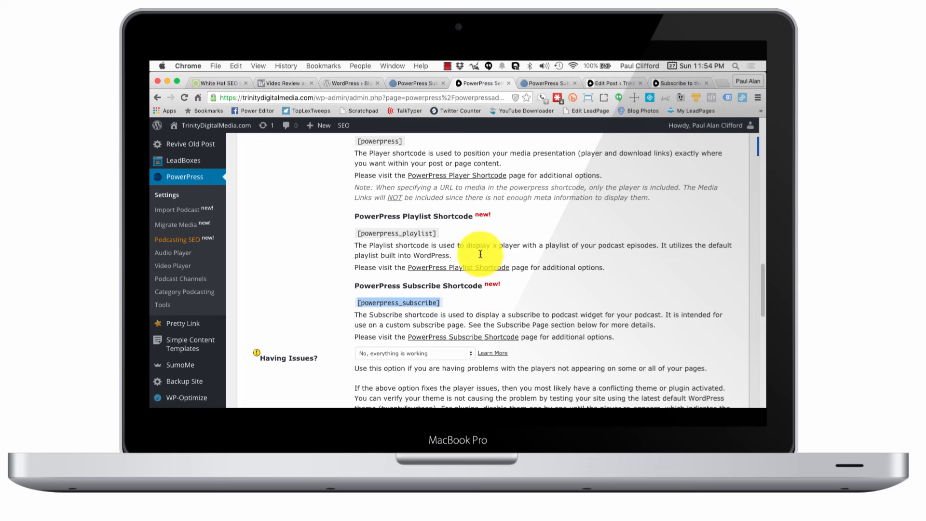
click(546, 83)
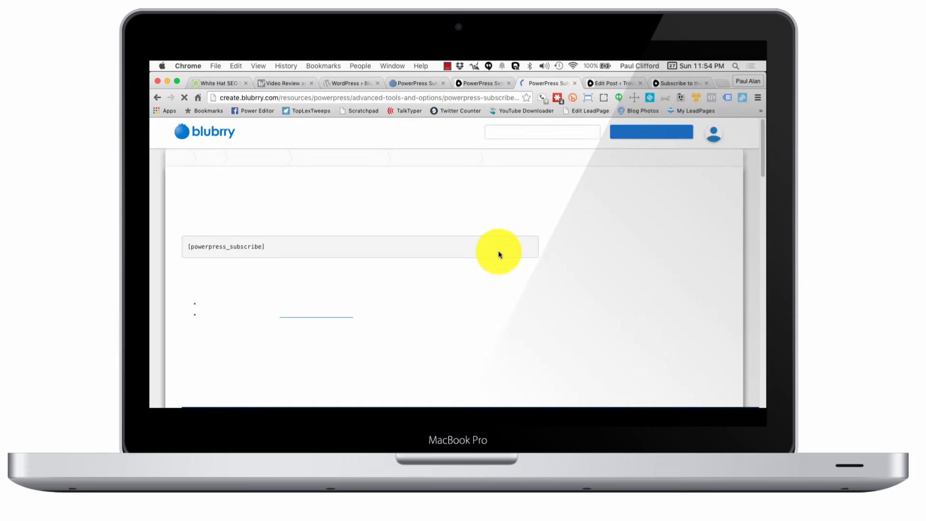
Step: Review the example shortcodes for the default podcast, pdf channel, am-show category and iTunes banner
scroll(down, 3)
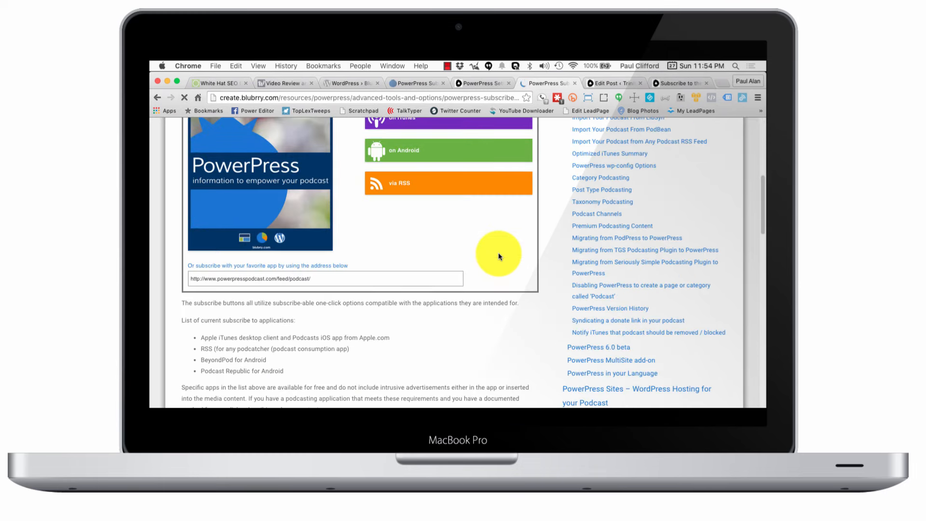
scroll(down, 3)
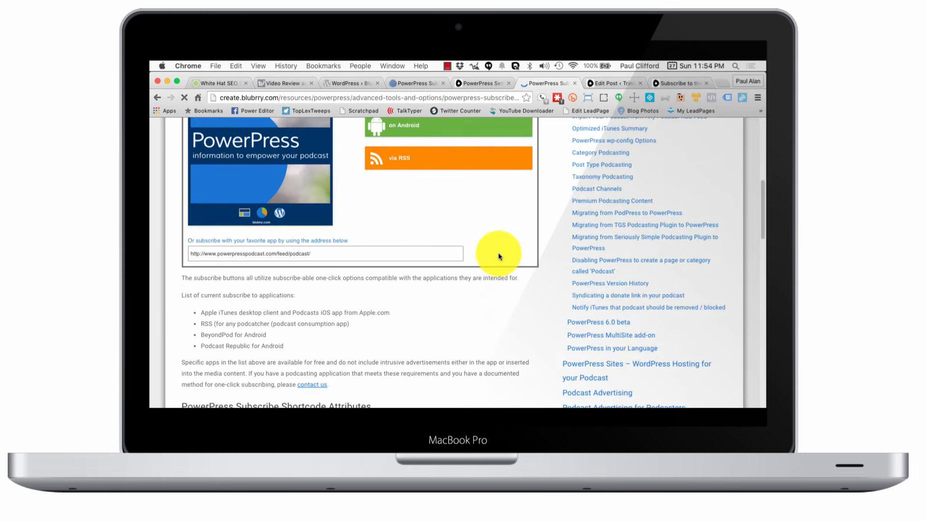
scroll(down, 3)
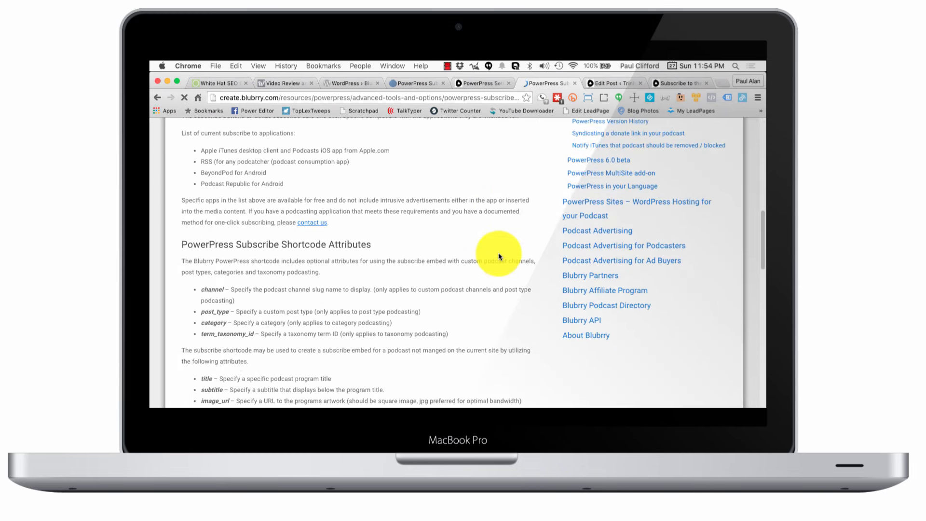
scroll(down, 3)
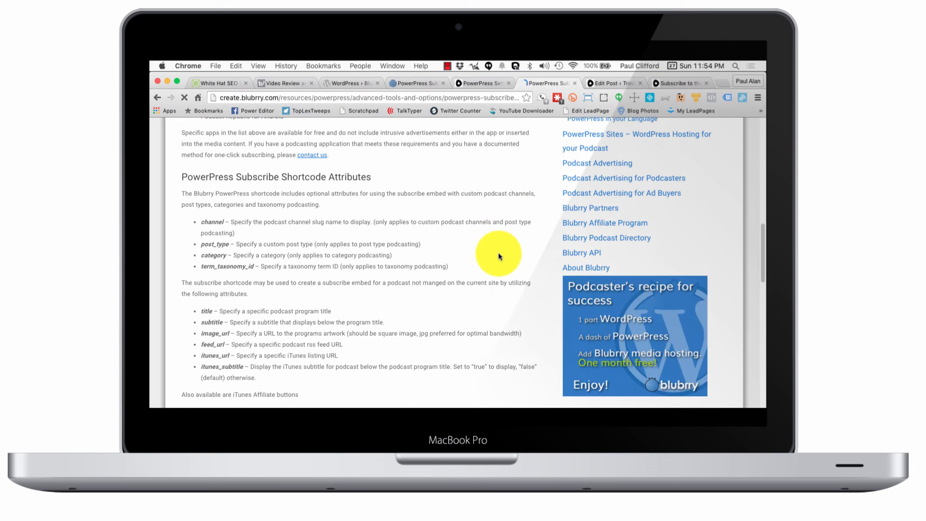
scroll(down, 3)
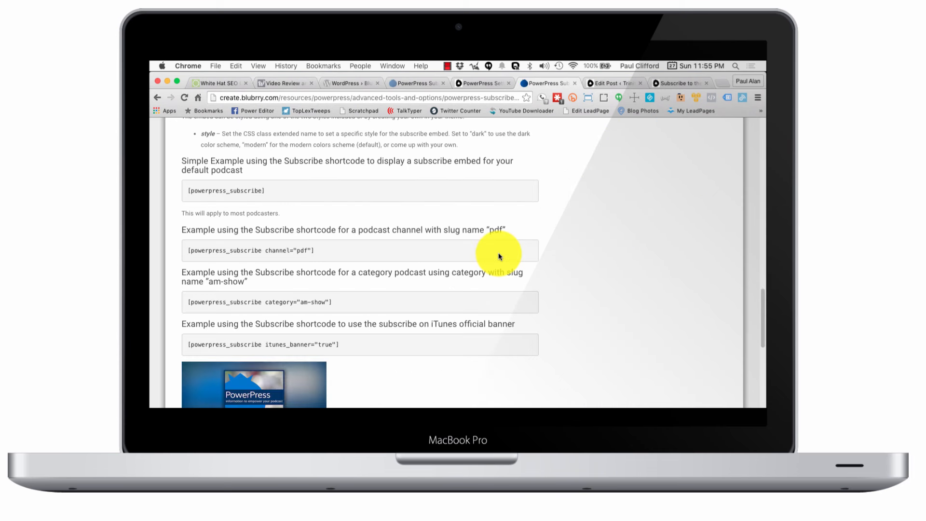
mouse_move(250, 217)
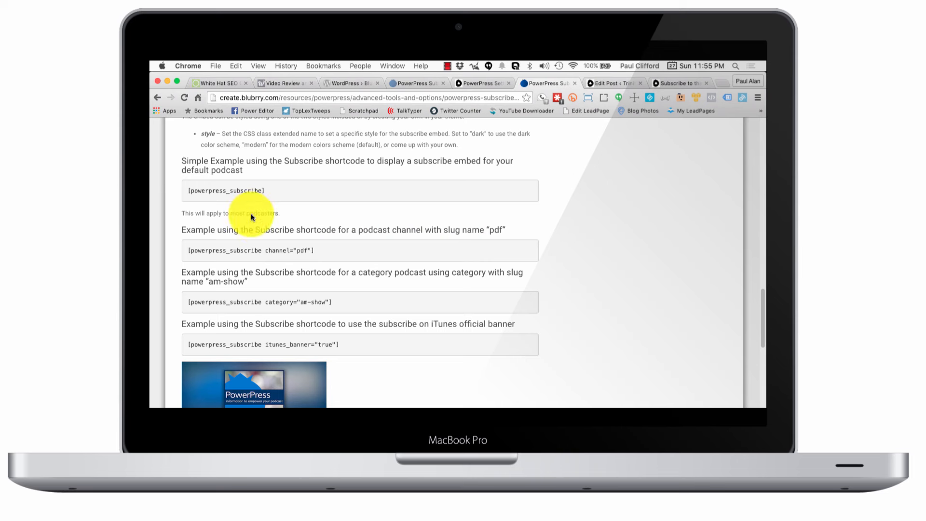
mouse_move(233, 324)
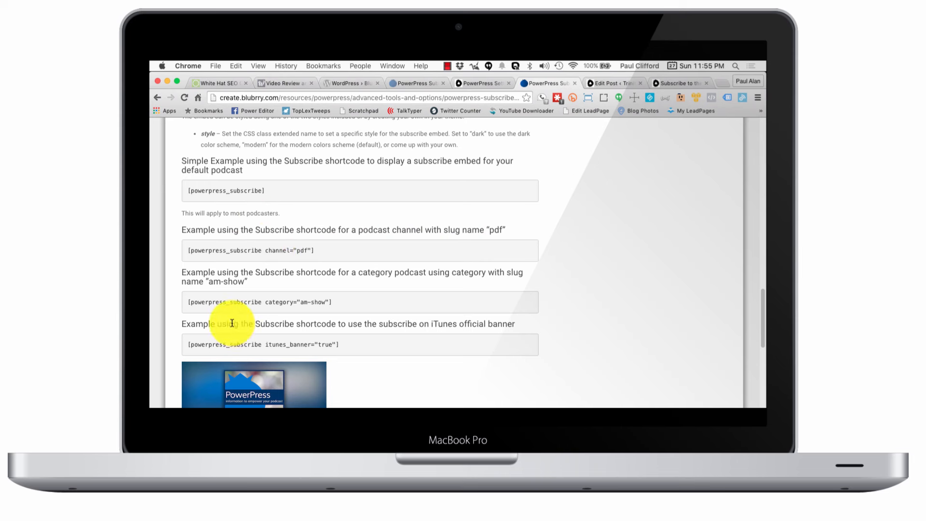
mouse_move(364, 308)
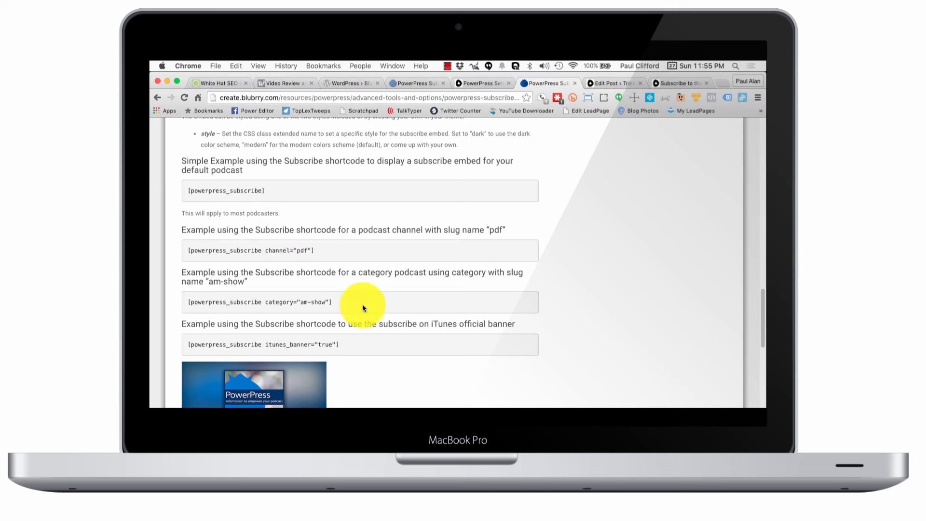
mouse_move(389, 260)
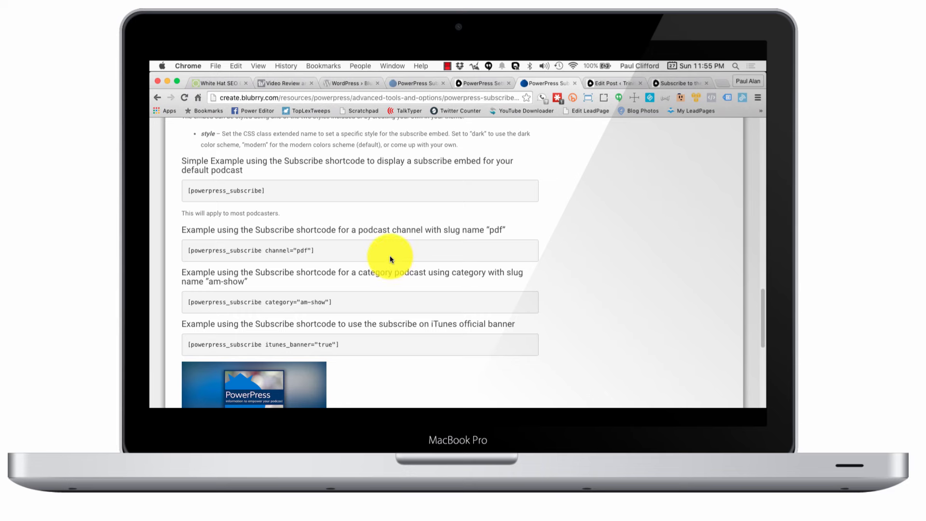
scroll(up, 3)
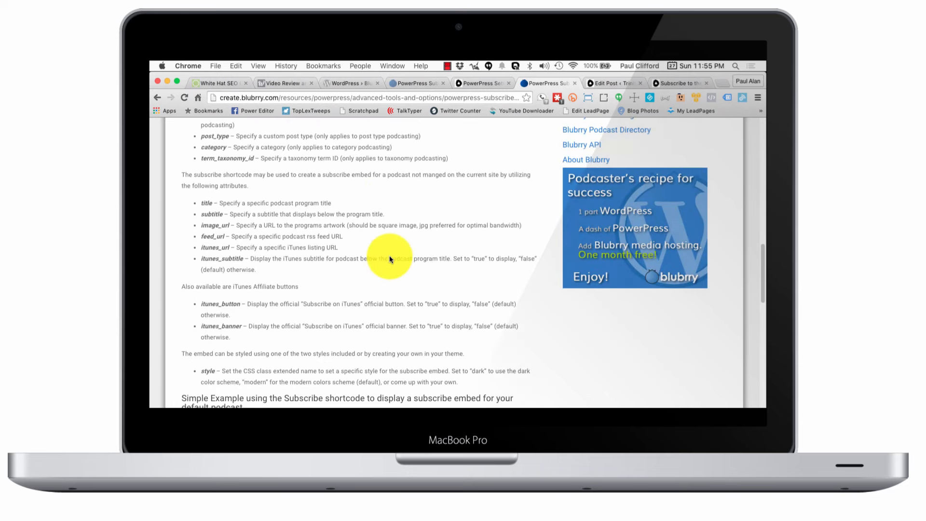
scroll(up, 3)
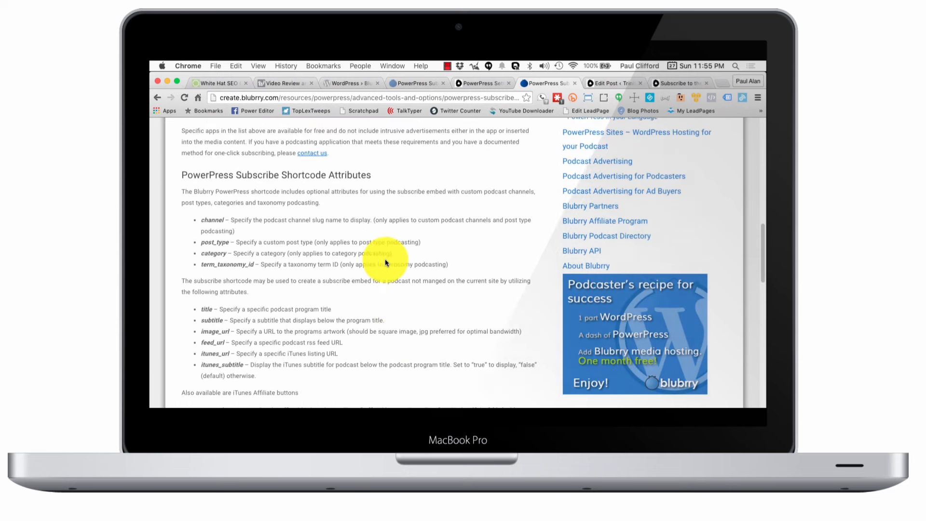
scroll(up, 3)
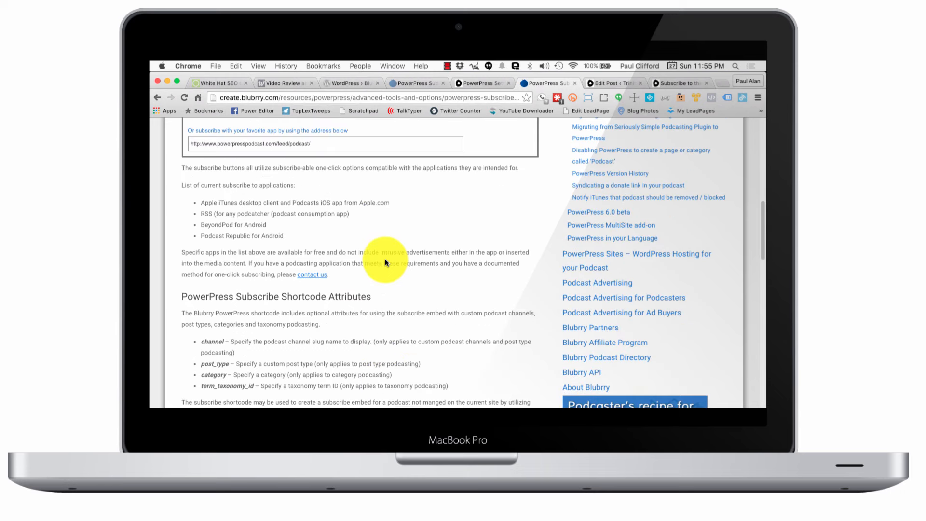
scroll(down, 3)
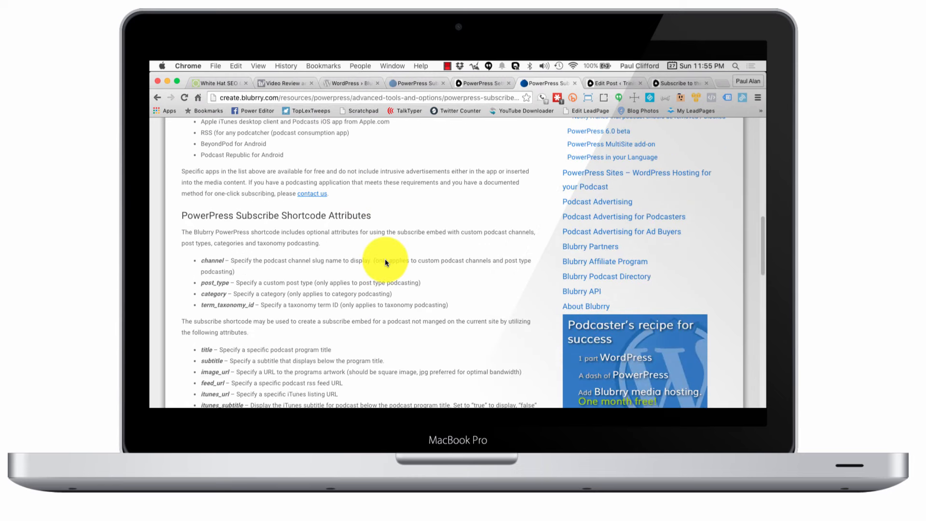
scroll(up, 3)
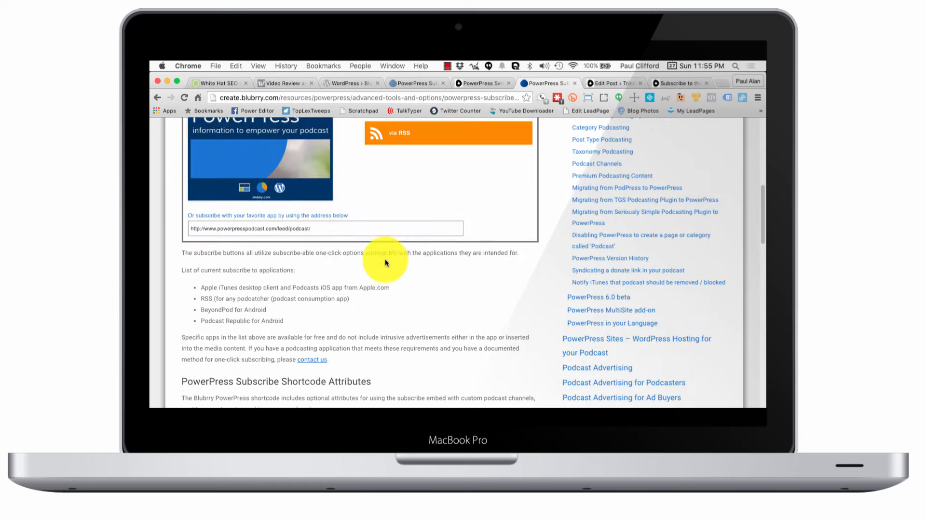
scroll(up, 3)
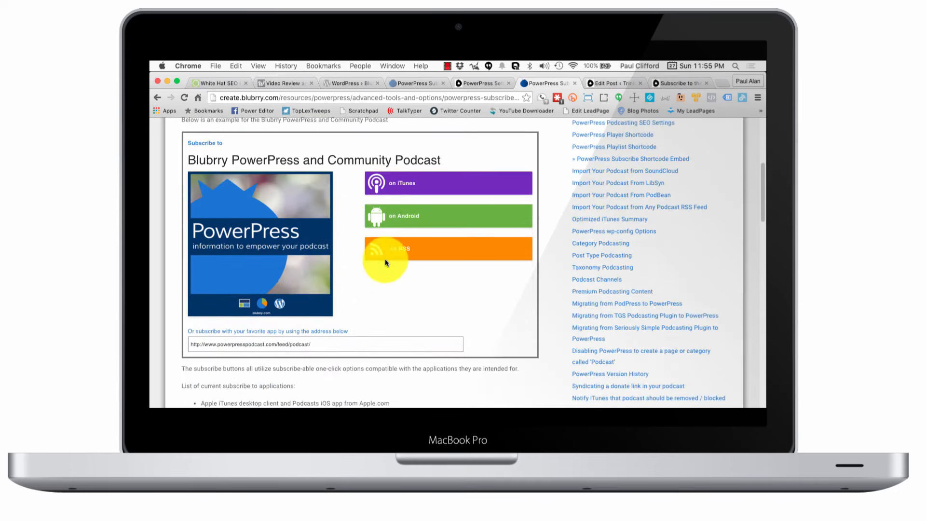
scroll(down, 3)
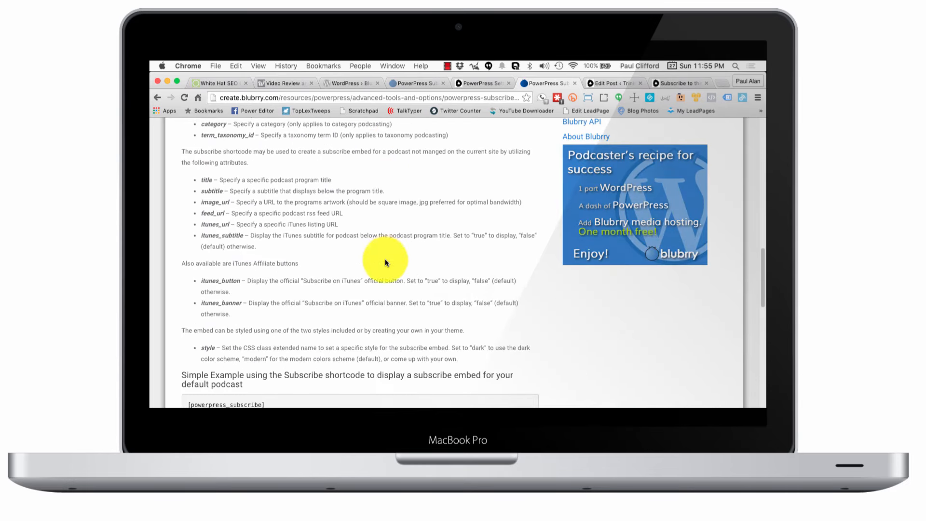
scroll(down, 3)
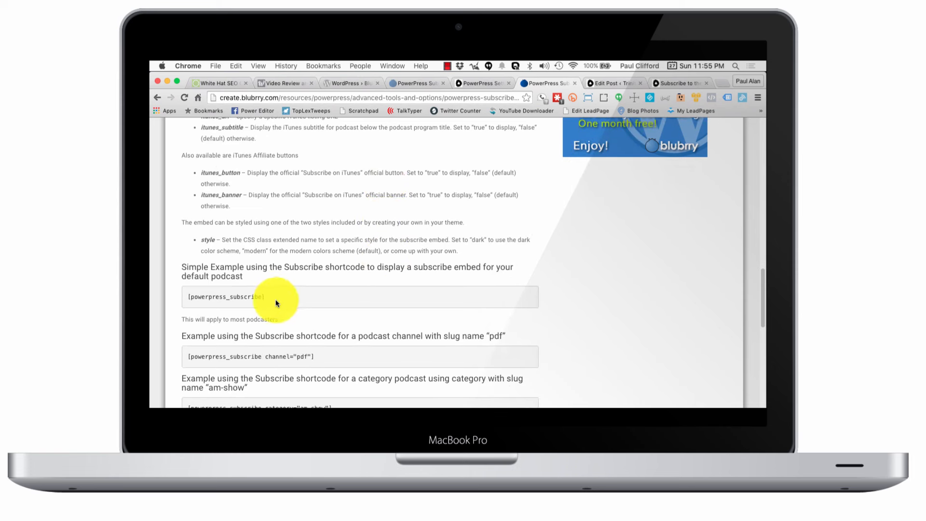
mouse_move(188, 299)
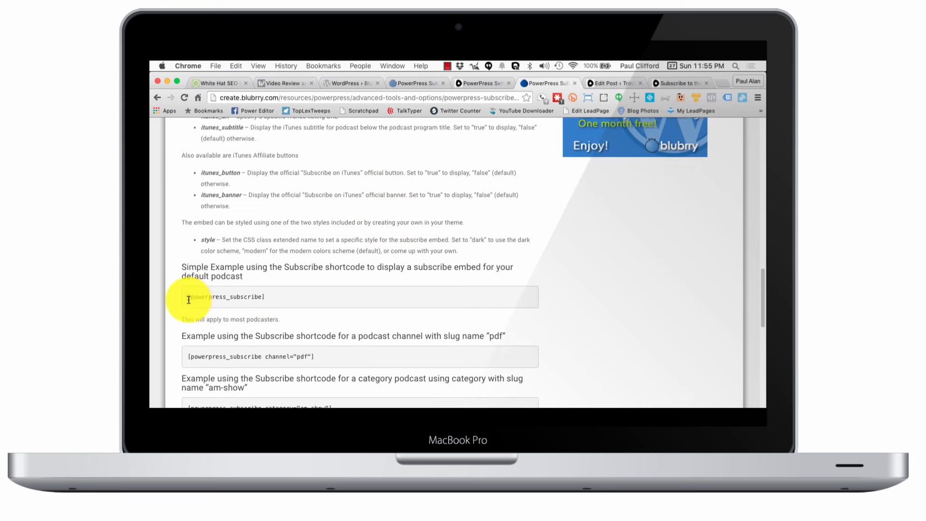
mouse_move(262, 297)
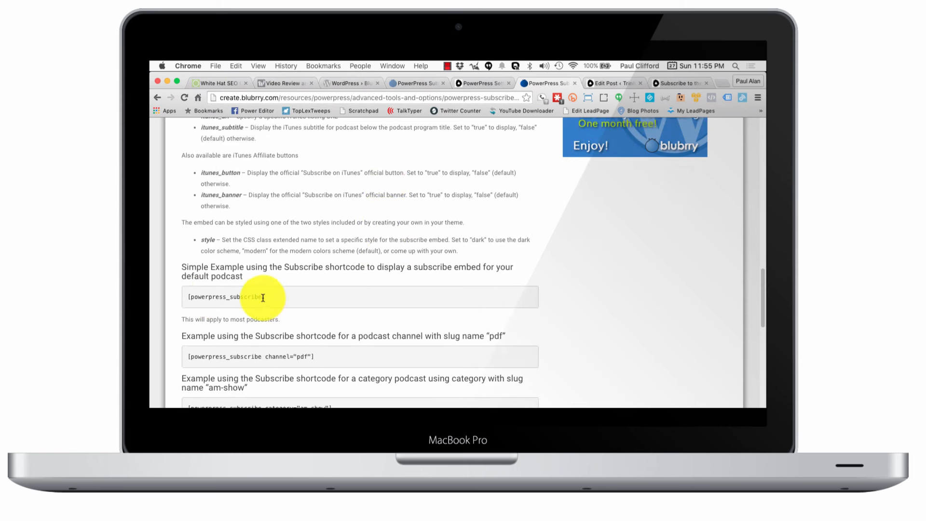
mouse_move(252, 312)
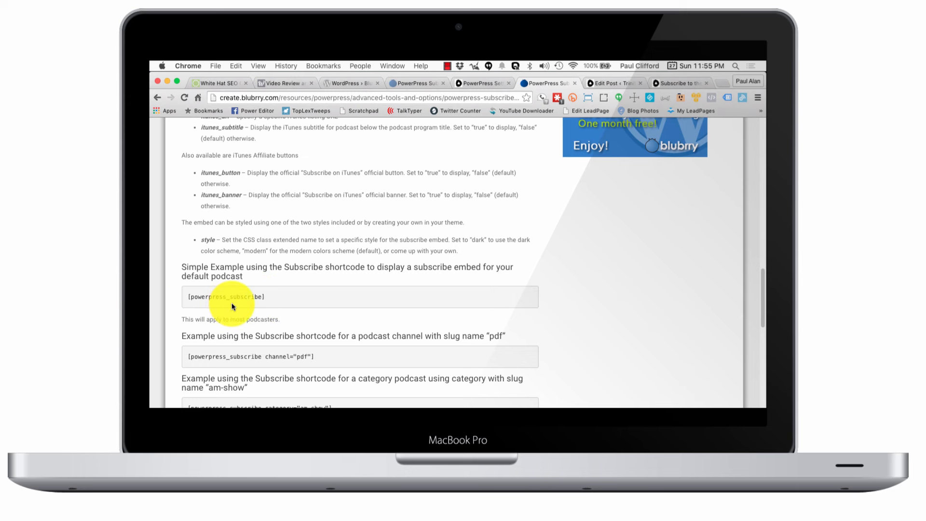
mouse_move(283, 315)
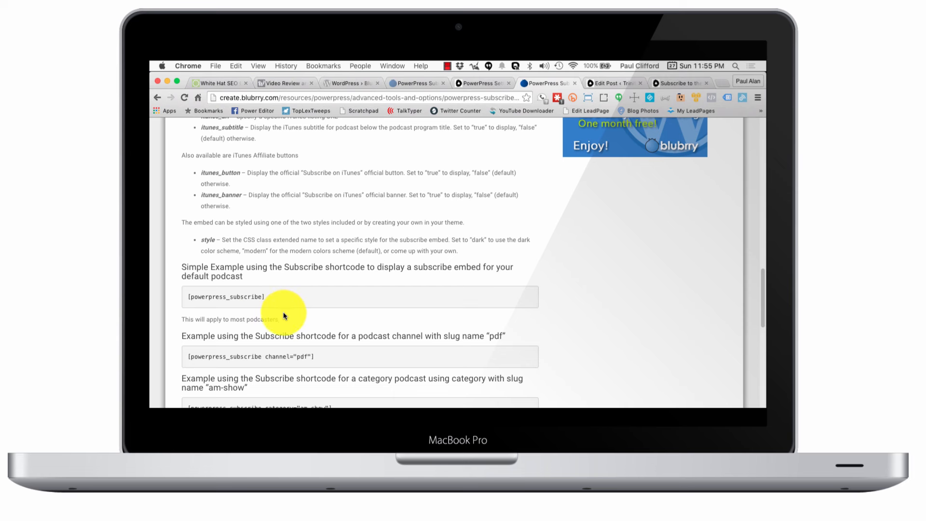
mouse_move(286, 311)
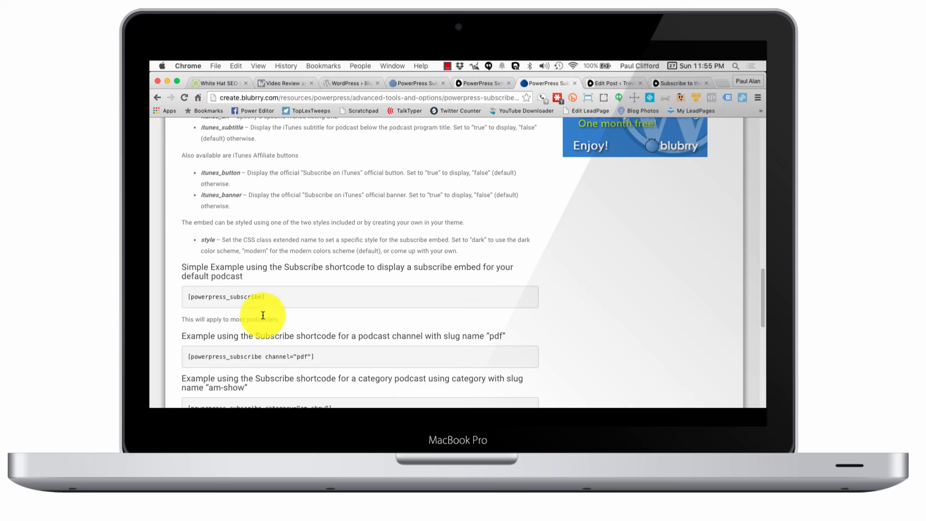
scroll(down, 3)
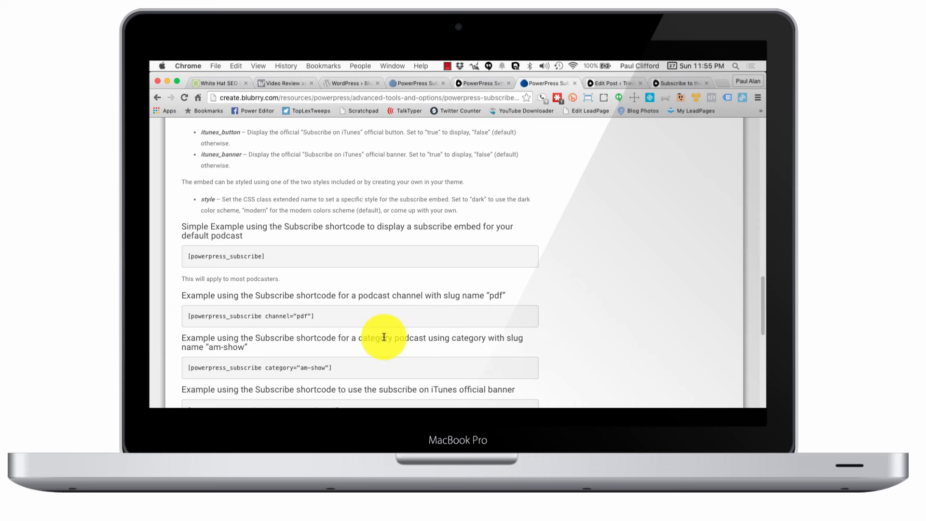
mouse_move(261, 370)
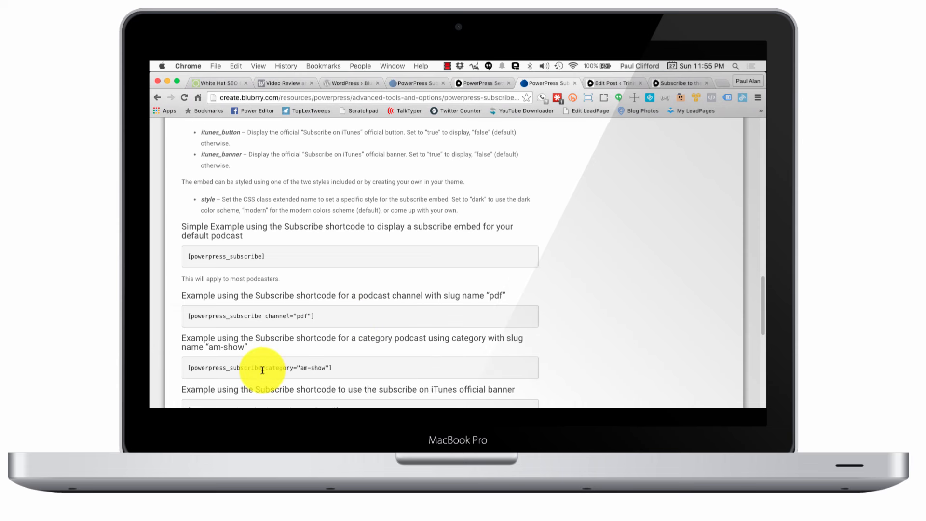
mouse_move(267, 316)
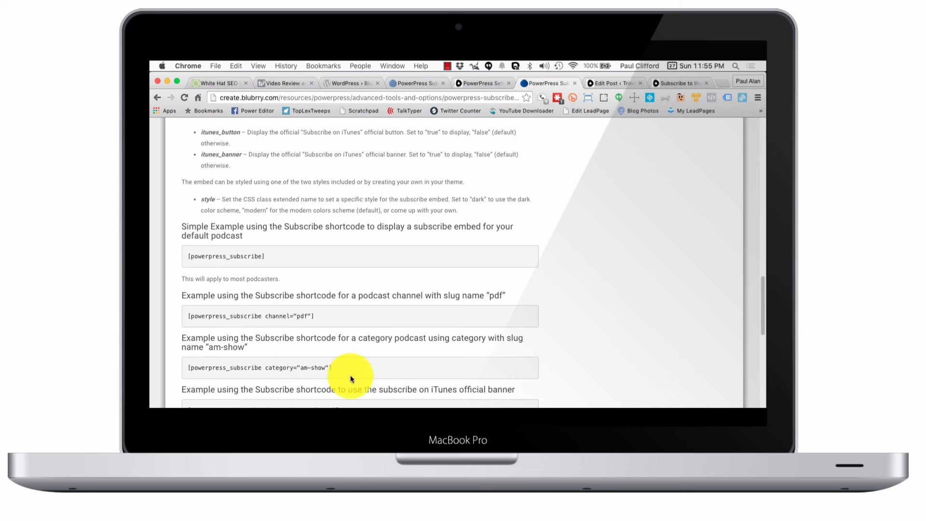
scroll(down, 3)
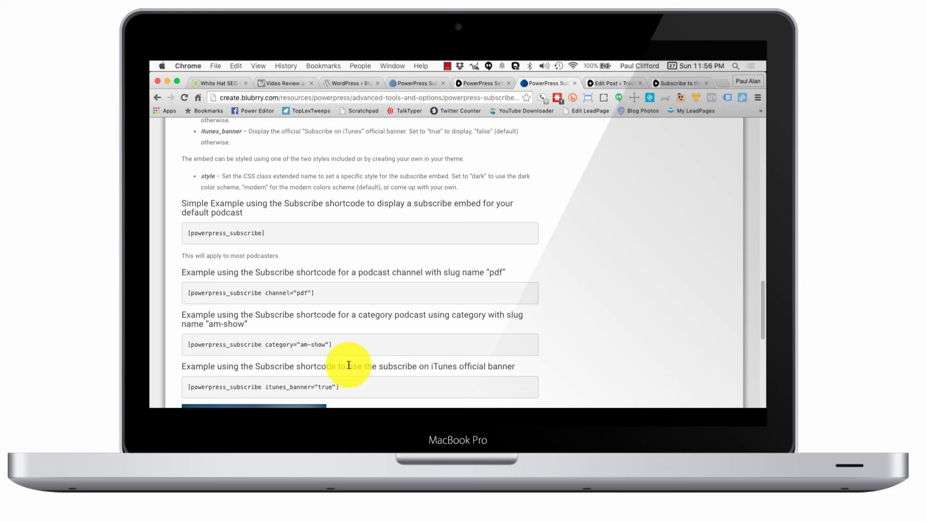
mouse_move(620, 164)
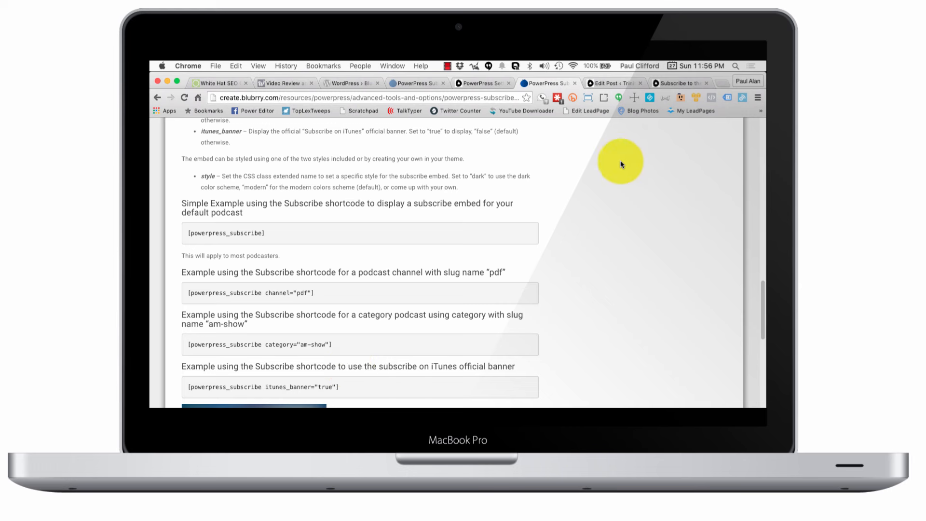
mouse_move(603, 86)
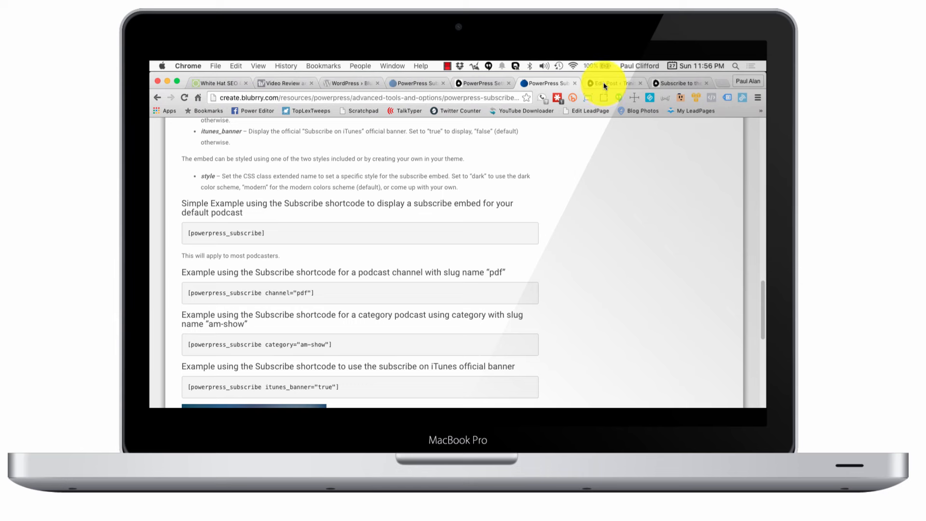
Step: View the TrinityDigitalMedia.com subscribe post with Android, RSS, feed-address, iTunes and Stitcher links
click(612, 83)
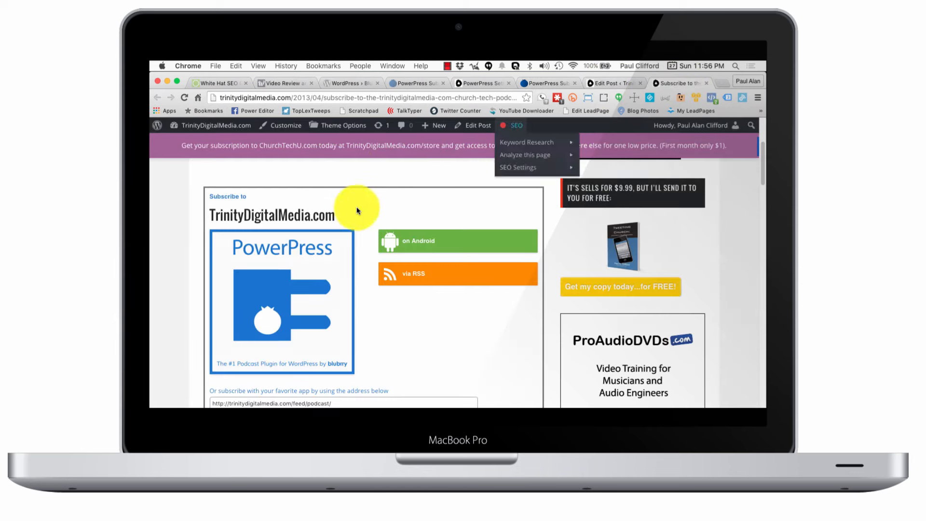
scroll(down, 3)
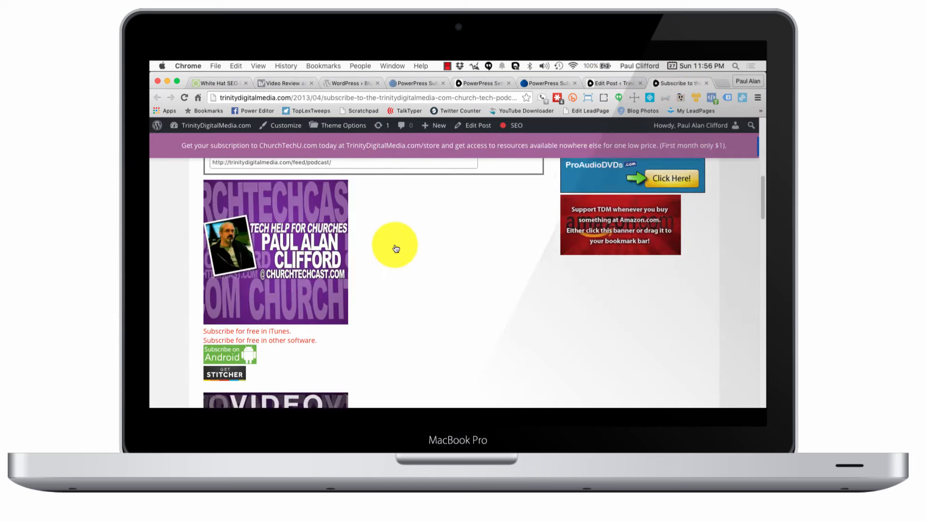
scroll(down, 3)
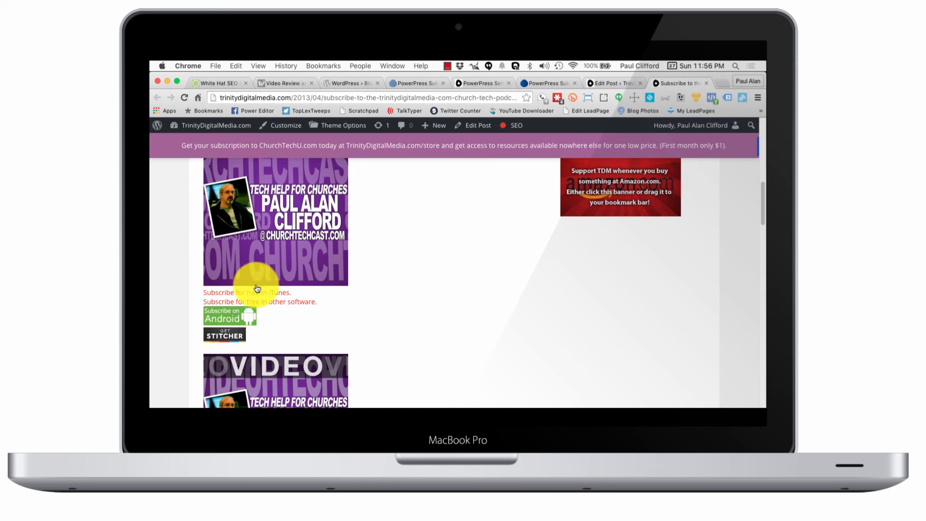
mouse_move(249, 303)
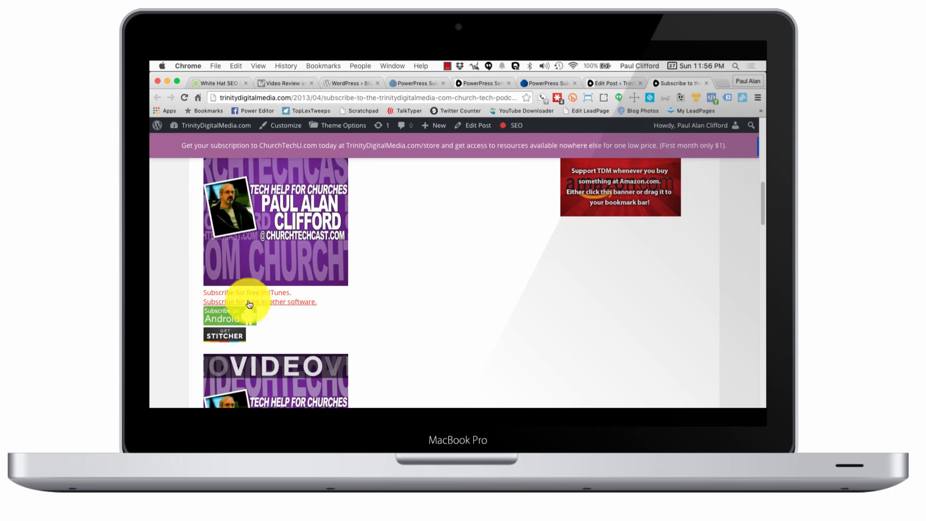
mouse_move(267, 320)
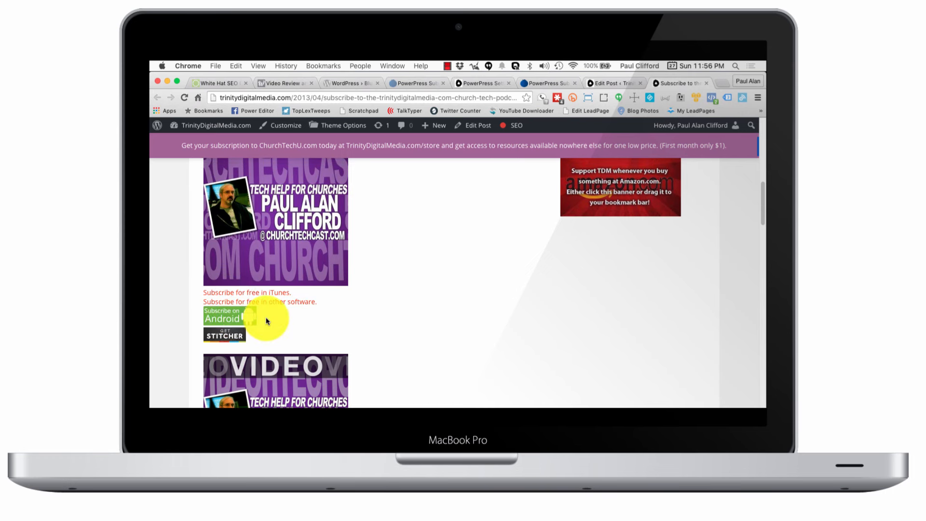
mouse_move(283, 295)
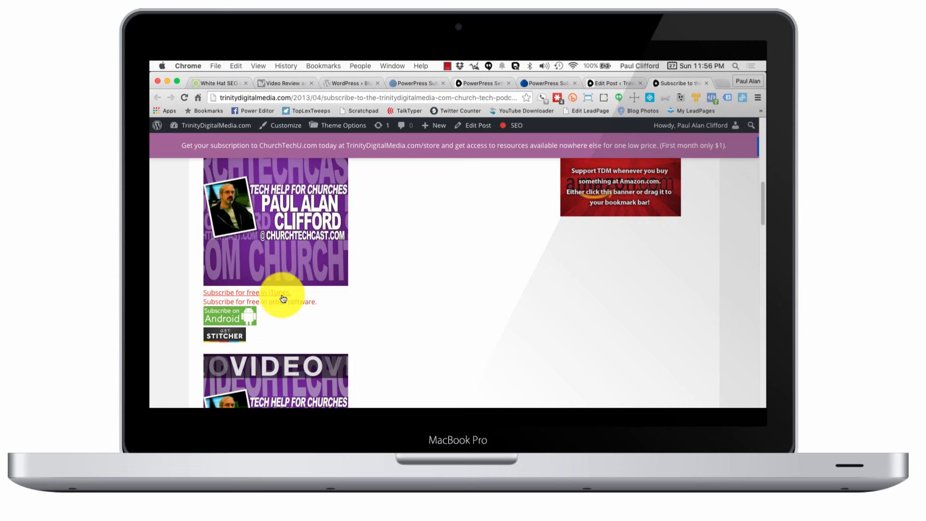
mouse_move(277, 293)
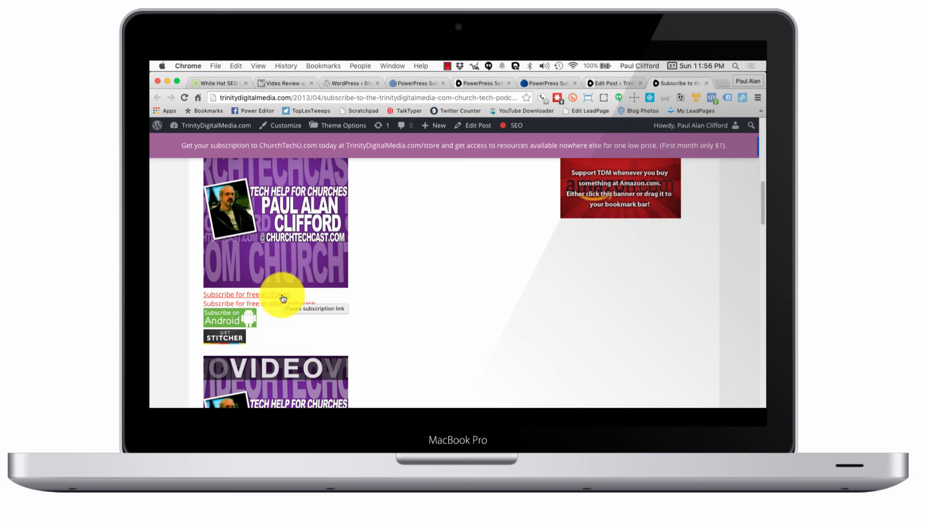
scroll(up, 3)
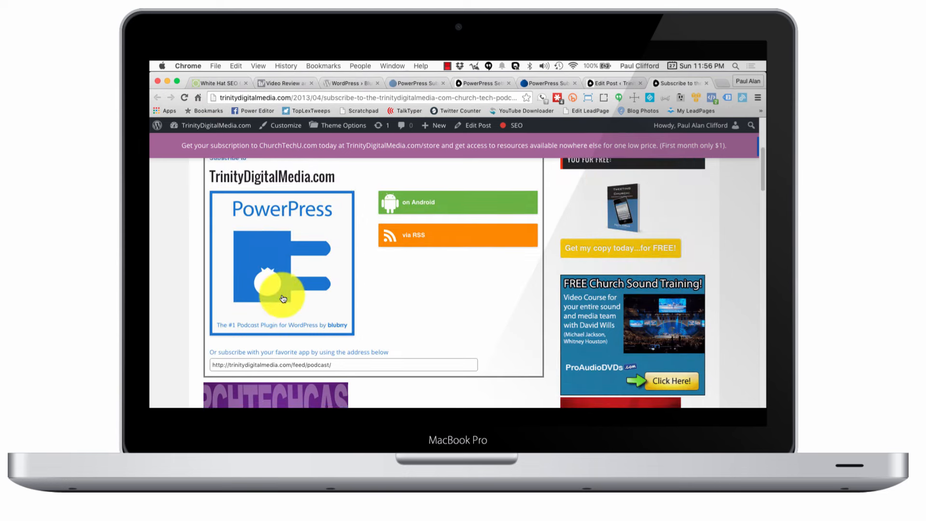
scroll(up, 3)
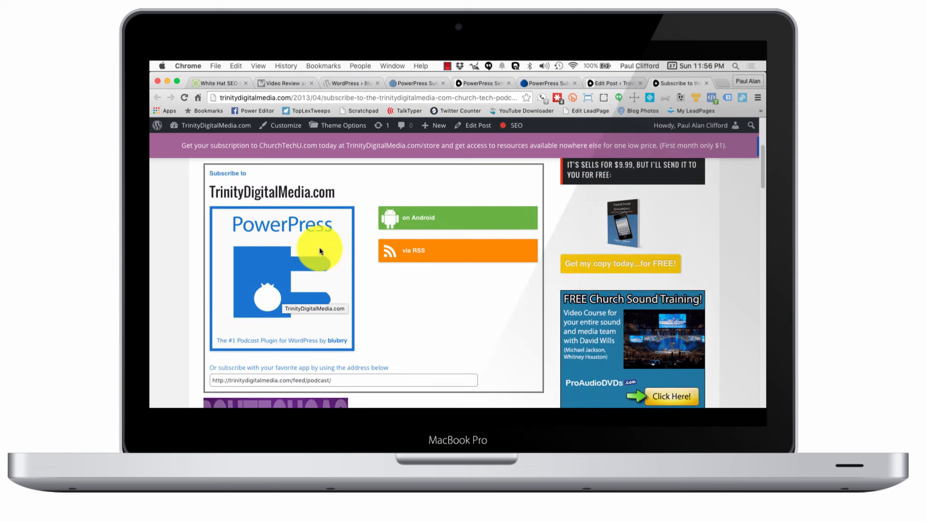
mouse_move(286, 324)
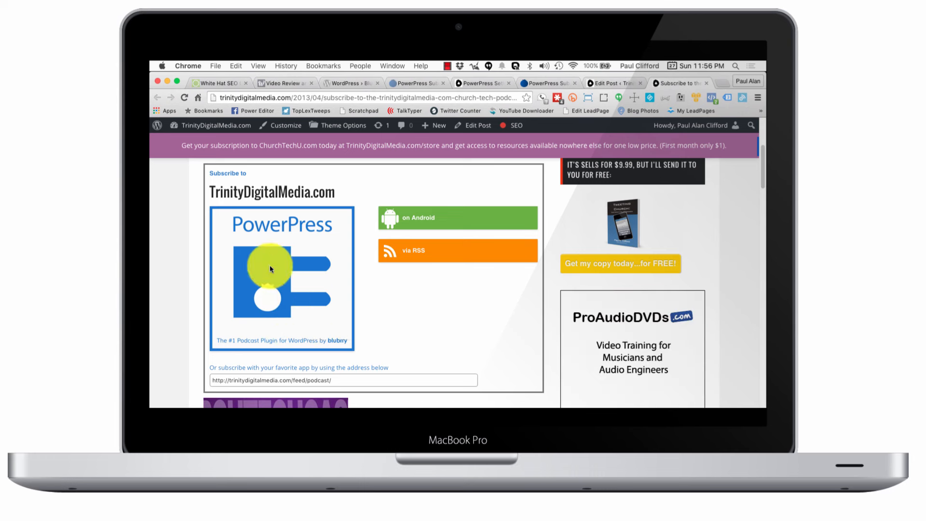
mouse_move(225, 236)
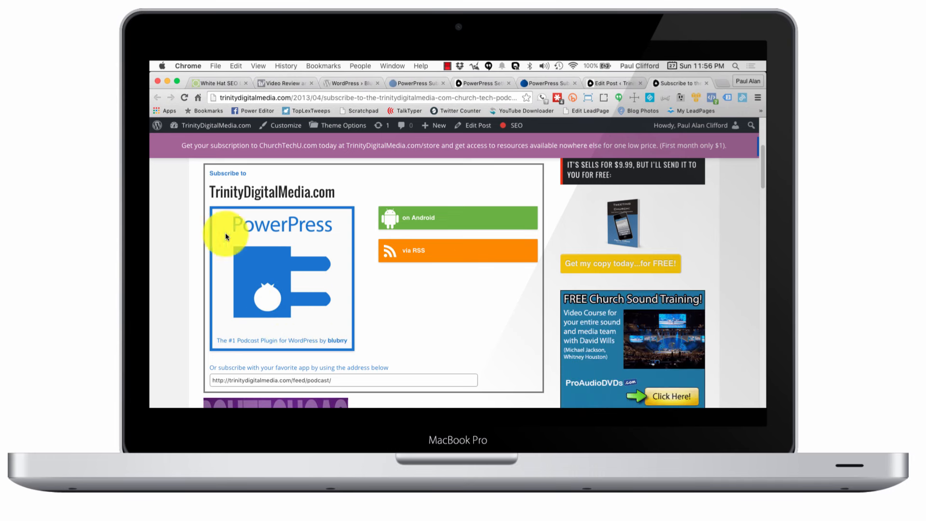
mouse_move(447, 282)
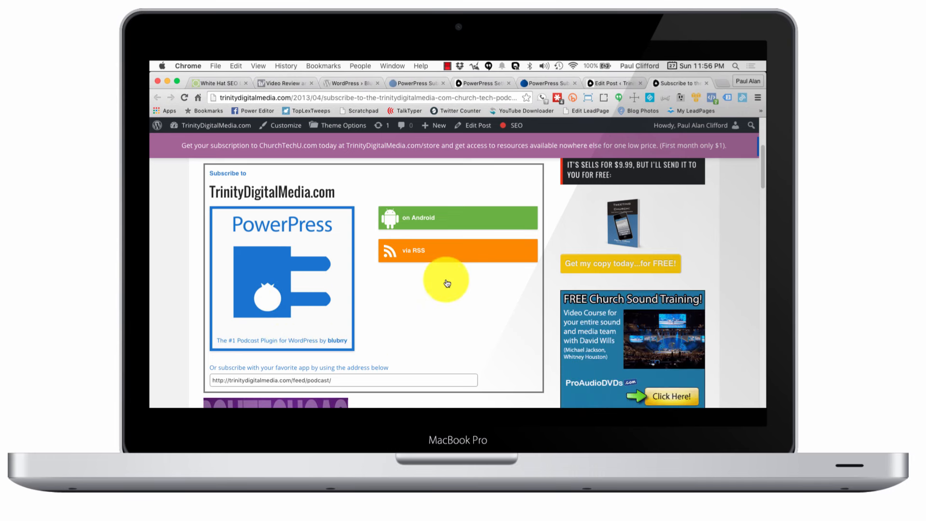
mouse_move(290, 297)
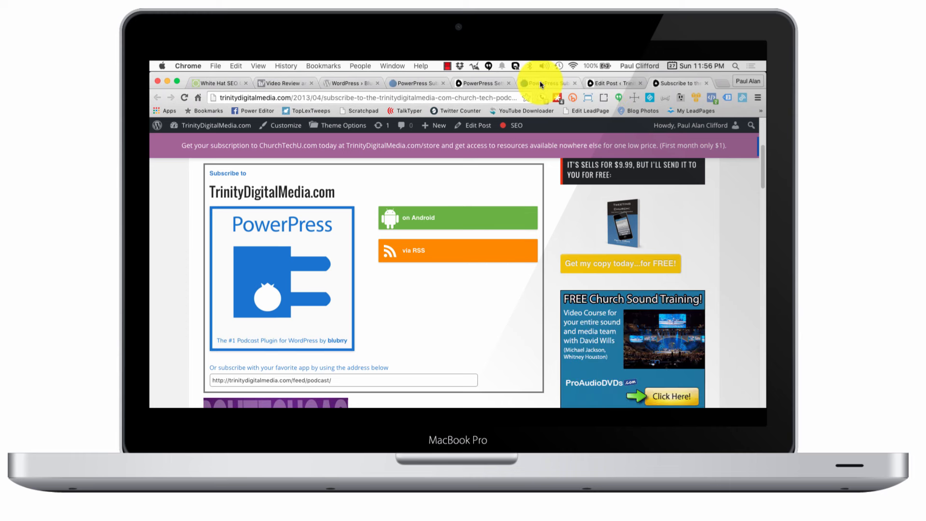
Step: Switch browser tabs back through the documentation to the PowerPress Media Appearance settings
click(549, 83)
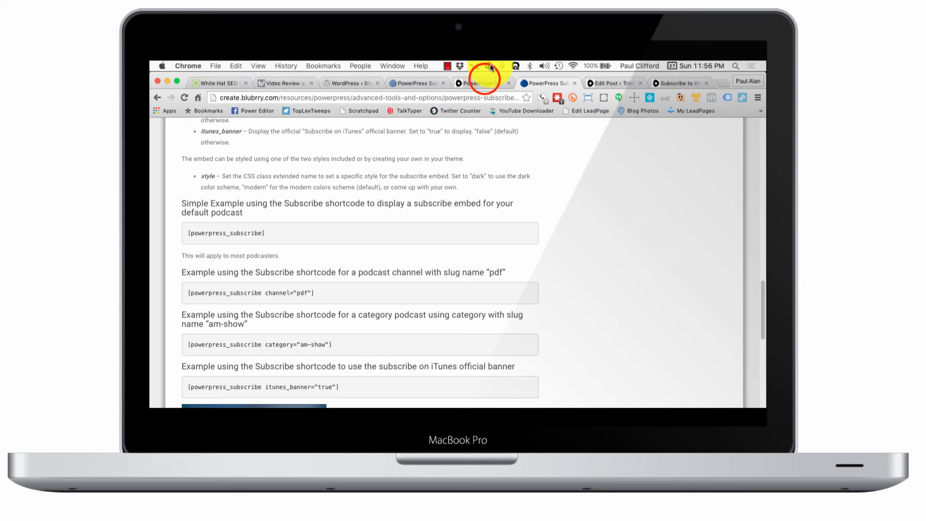
click(483, 83)
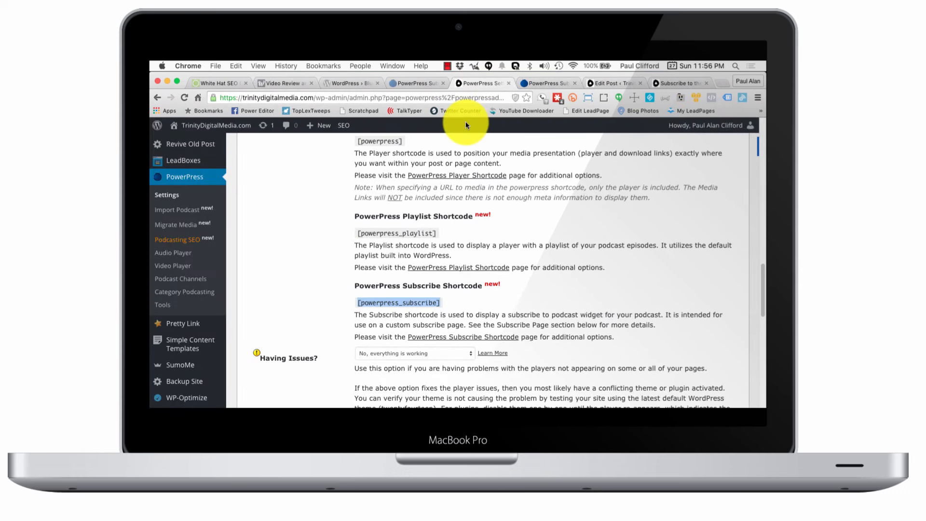